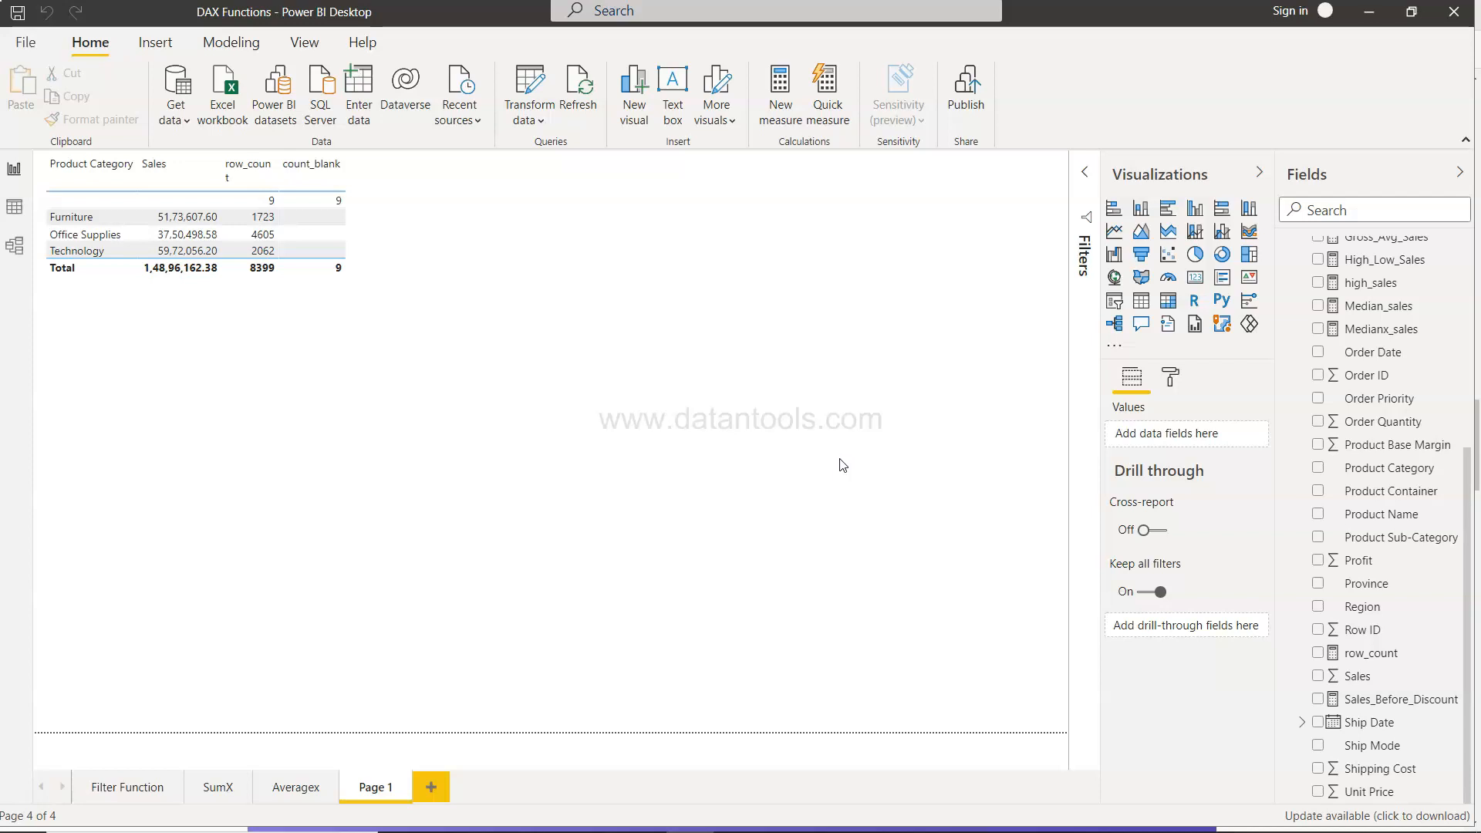
mouse_move(1351, 367)
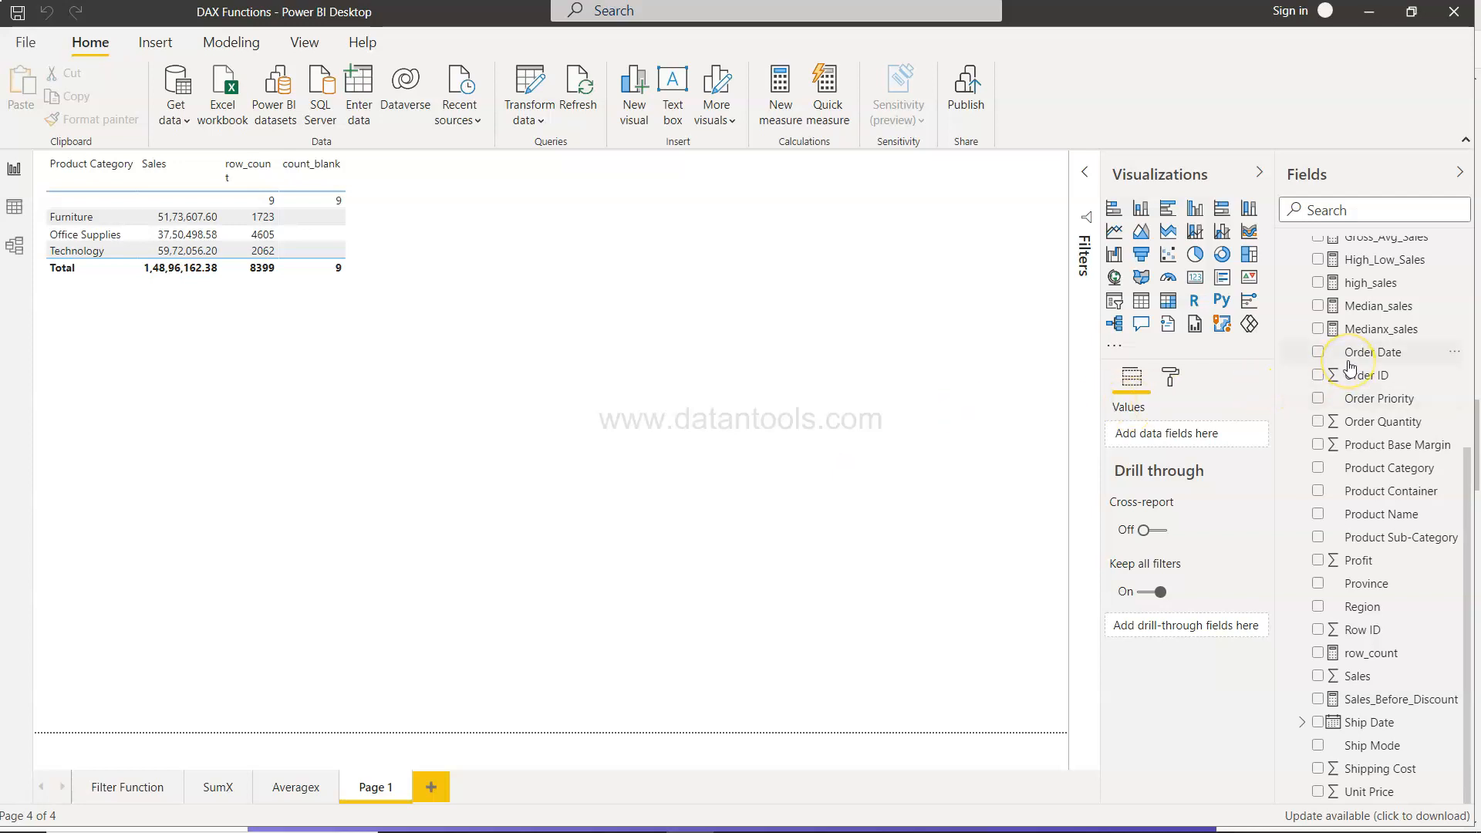
mouse_move(887, 401)
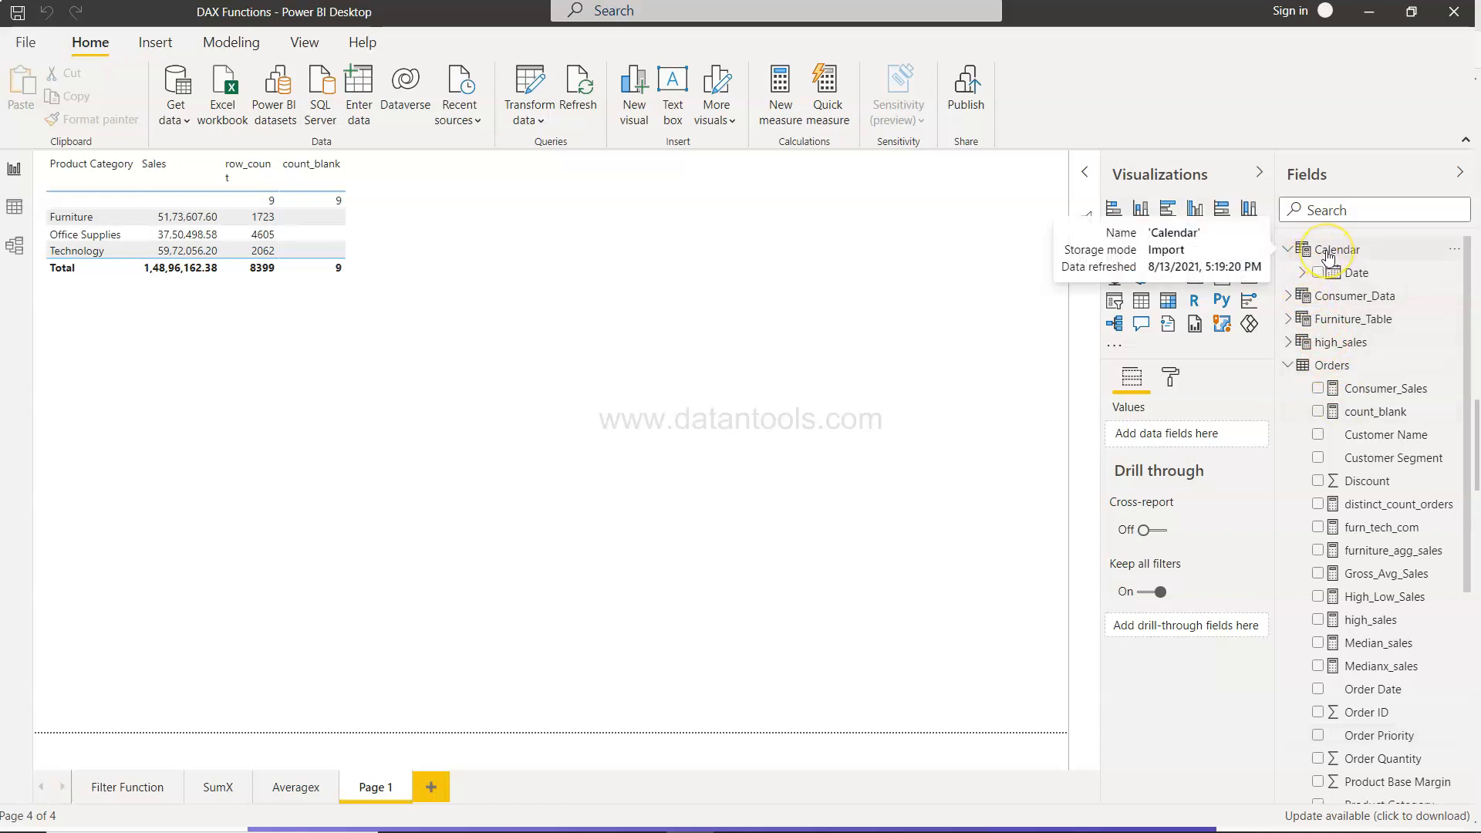
Select the Calendar table to review its CALENDAR formula spanning Orders' order dates
left_click(1339, 249)
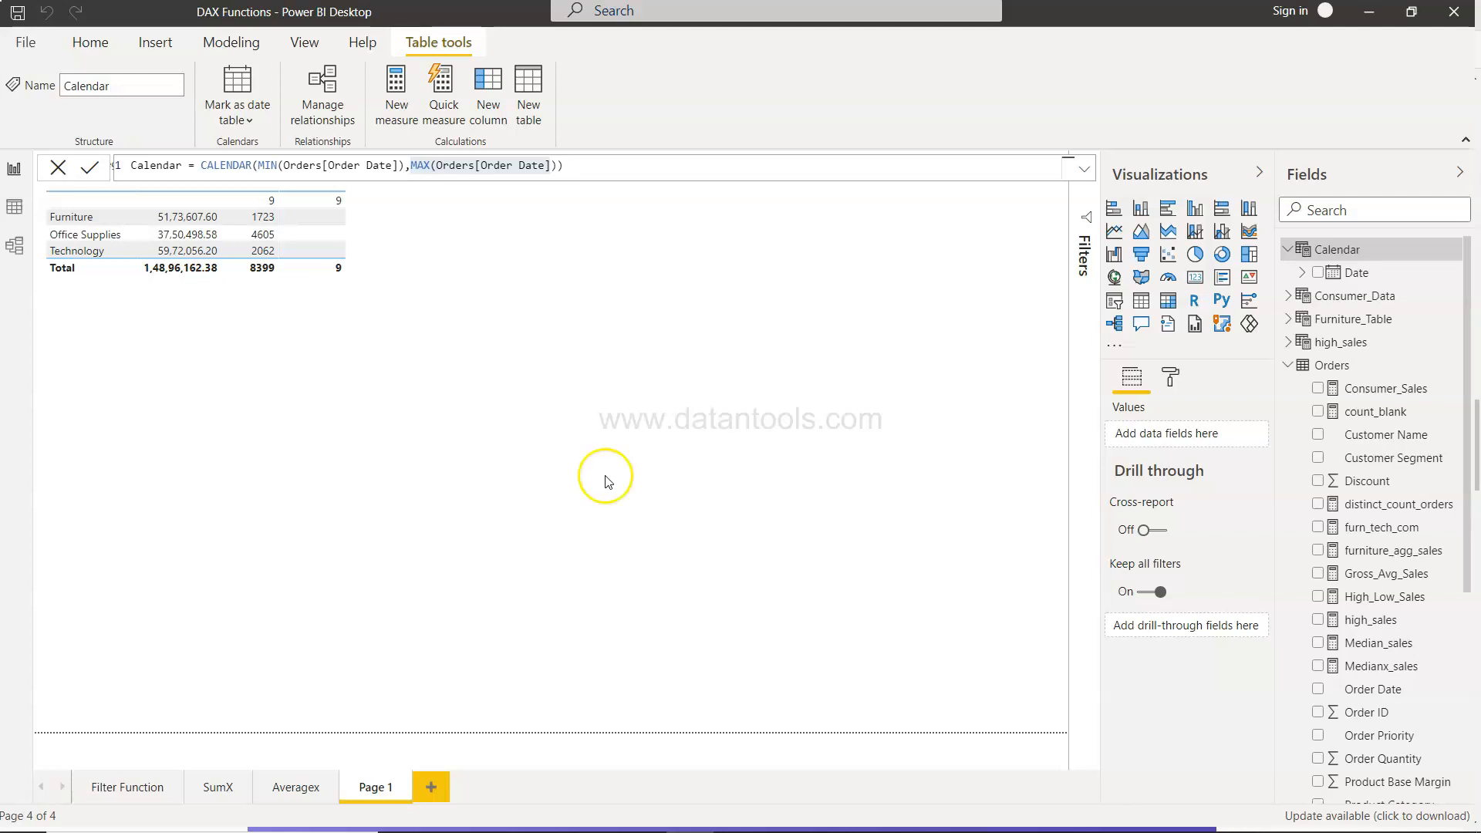
mouse_move(1161, 474)
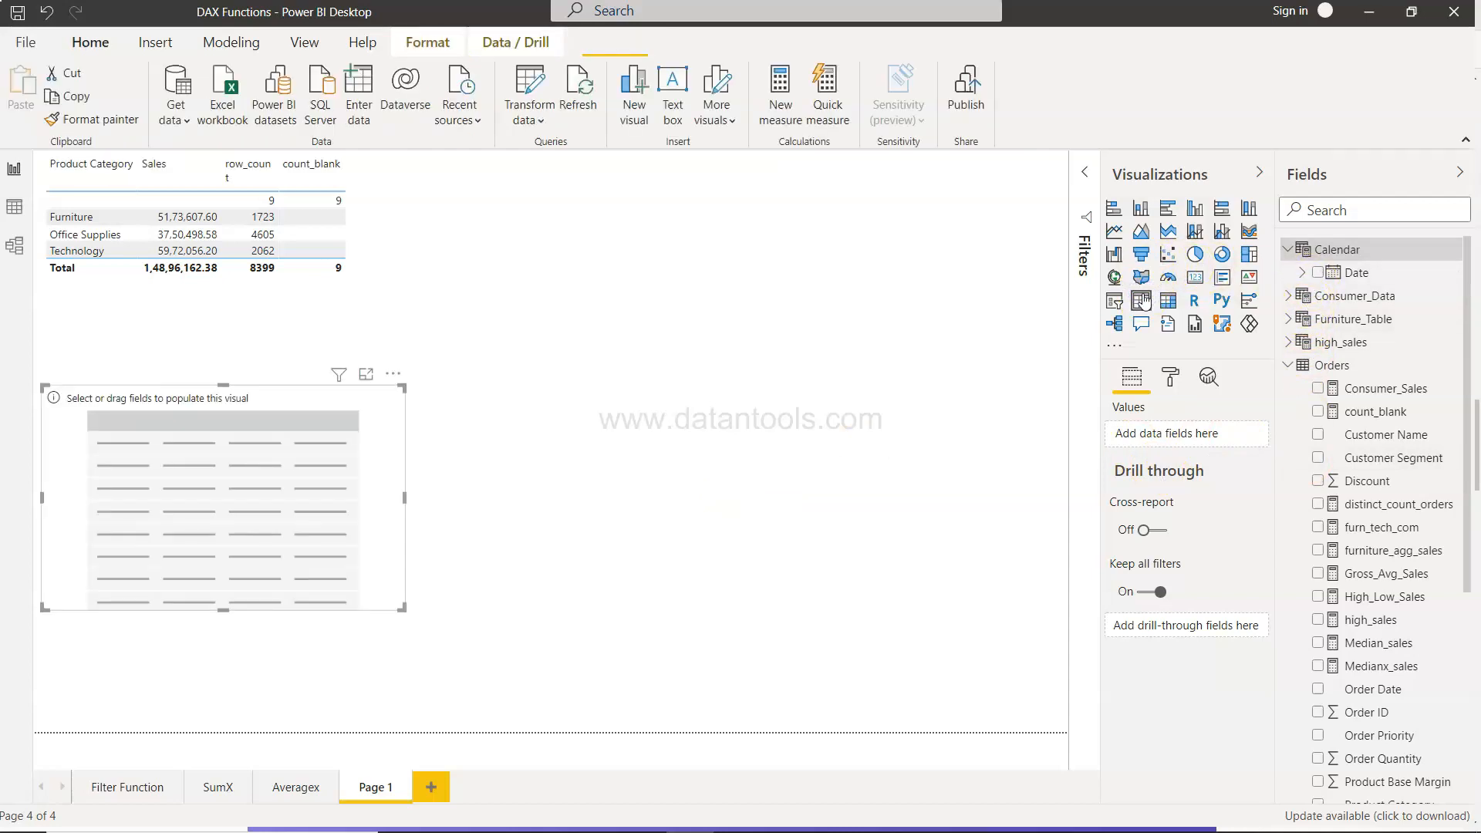
Add the Calendar Date hierarchy and Orders Sales to the table, enlarging the visual
left_click(1320, 273)
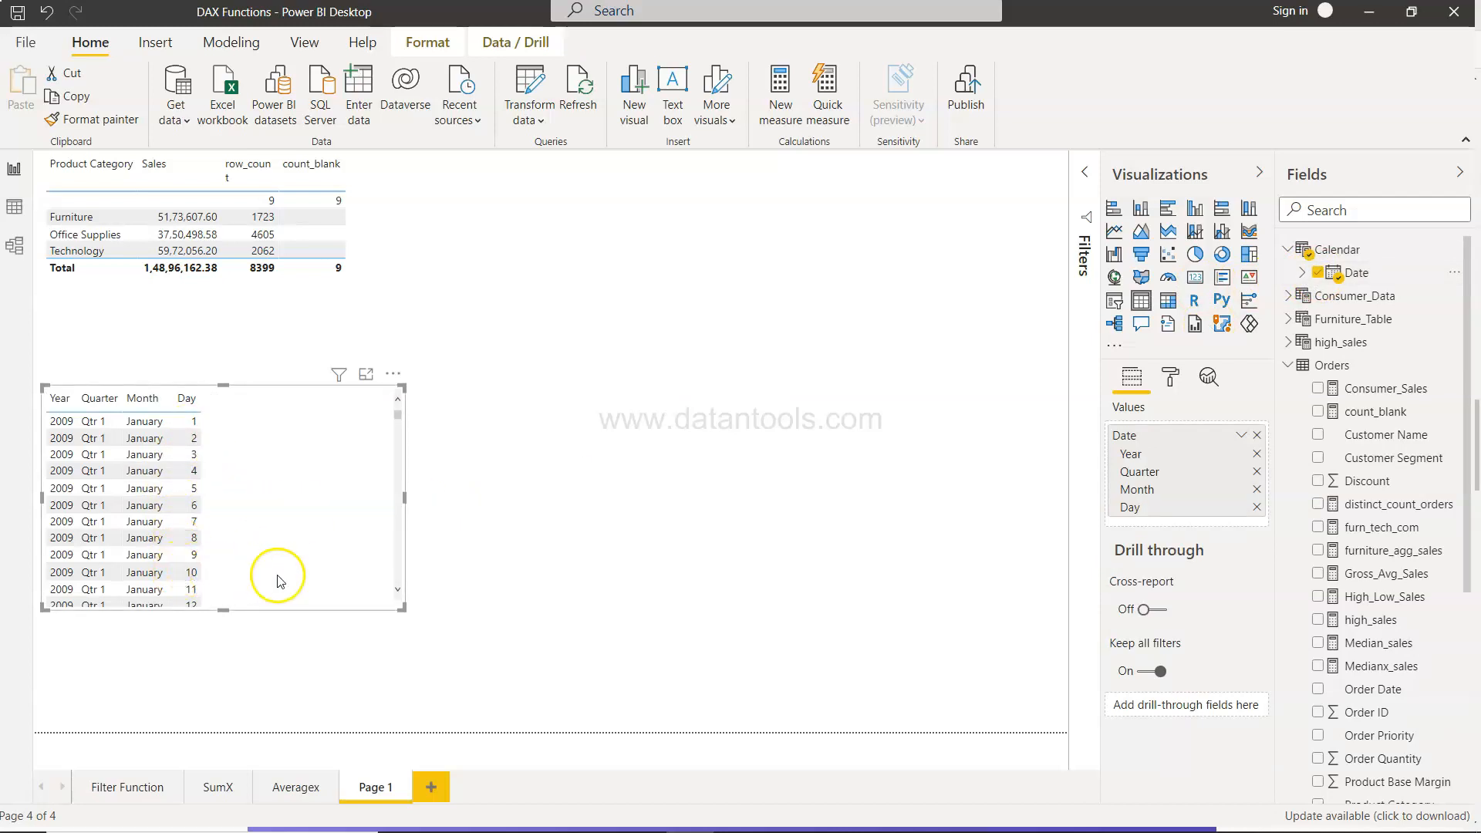
left_click_drag(406, 612, 463, 678)
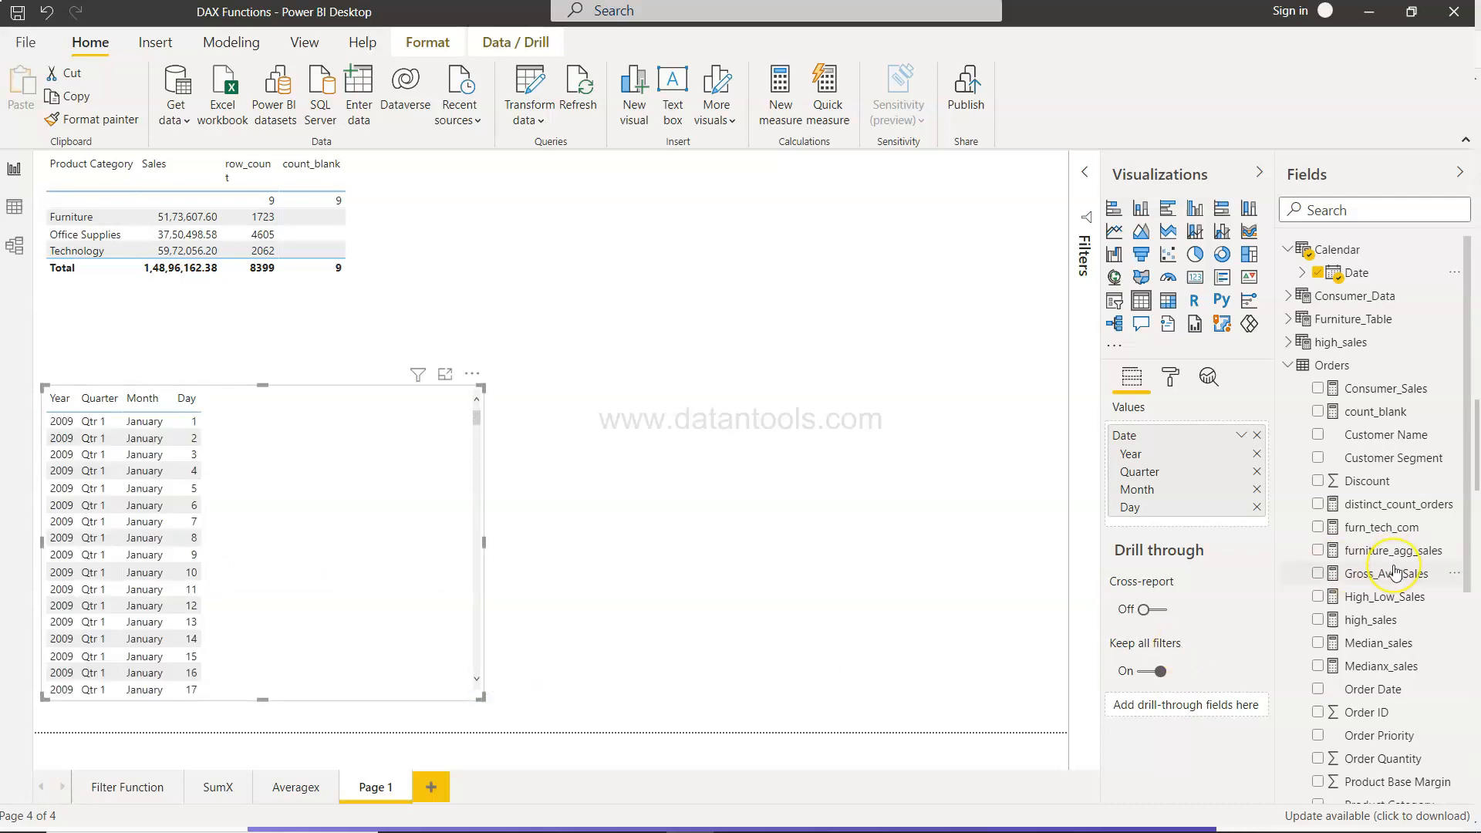
scroll("down", 3)
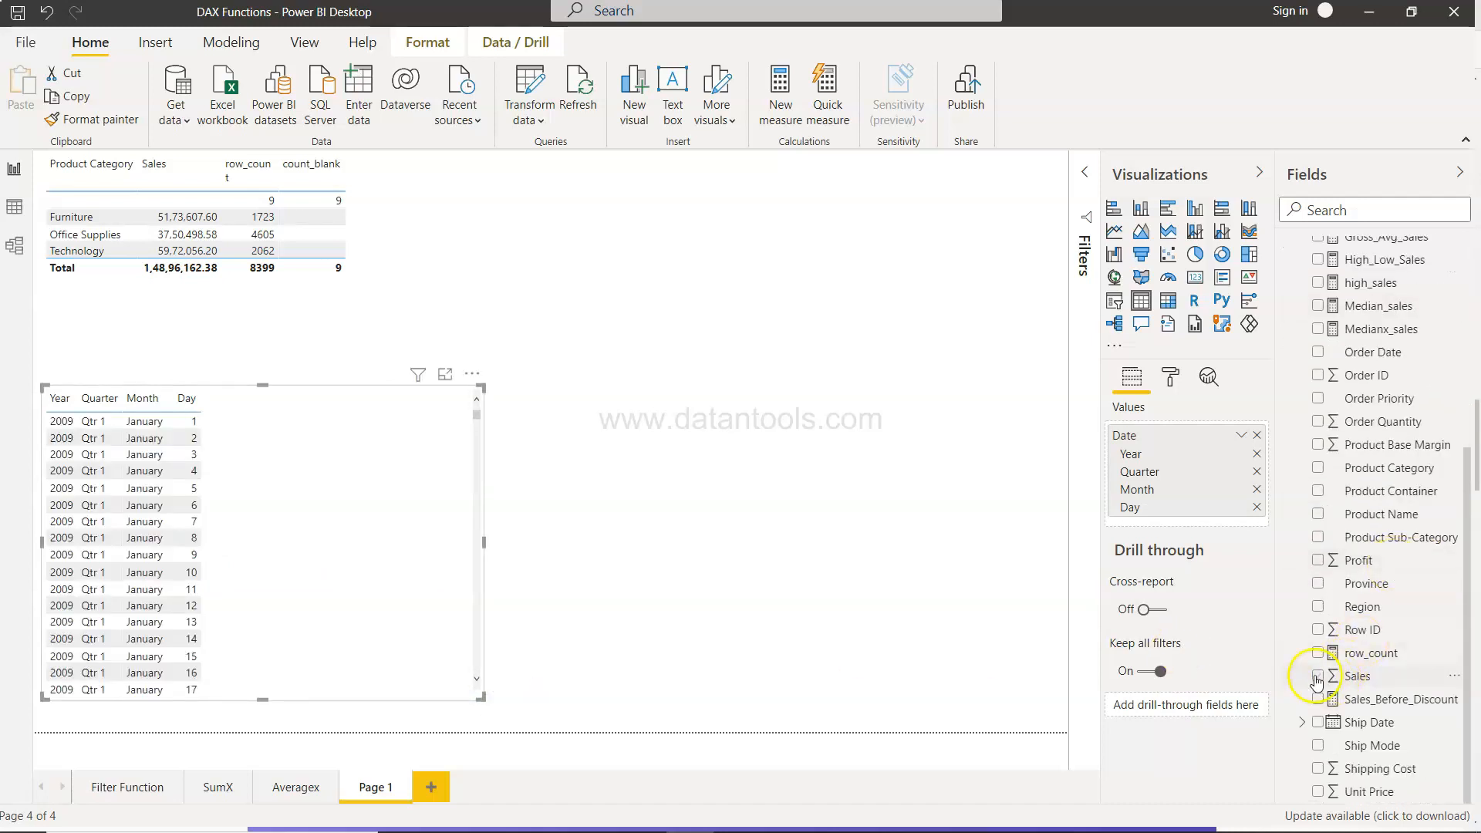
left_click(1318, 682)
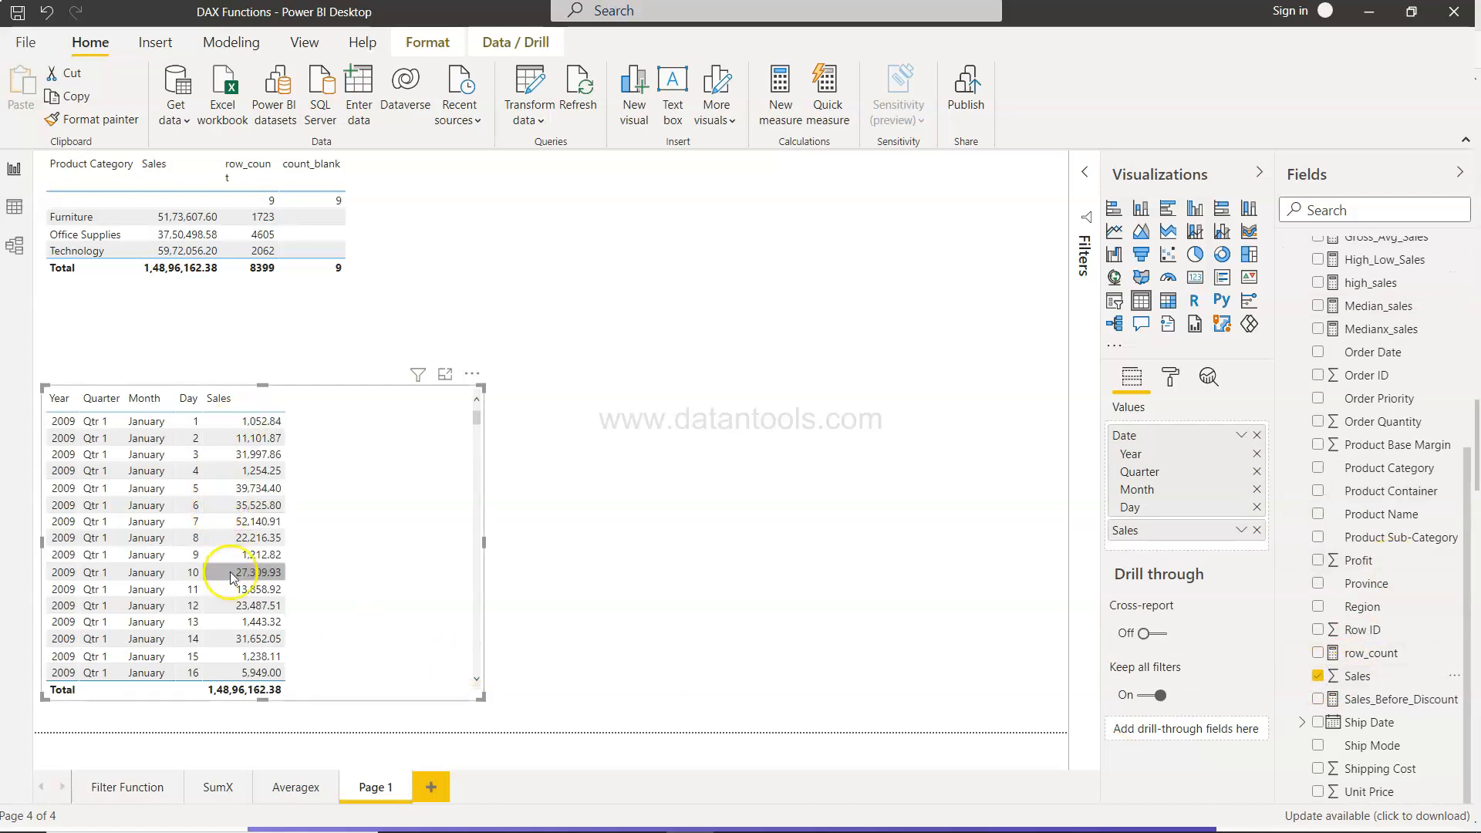
left_click(16, 246)
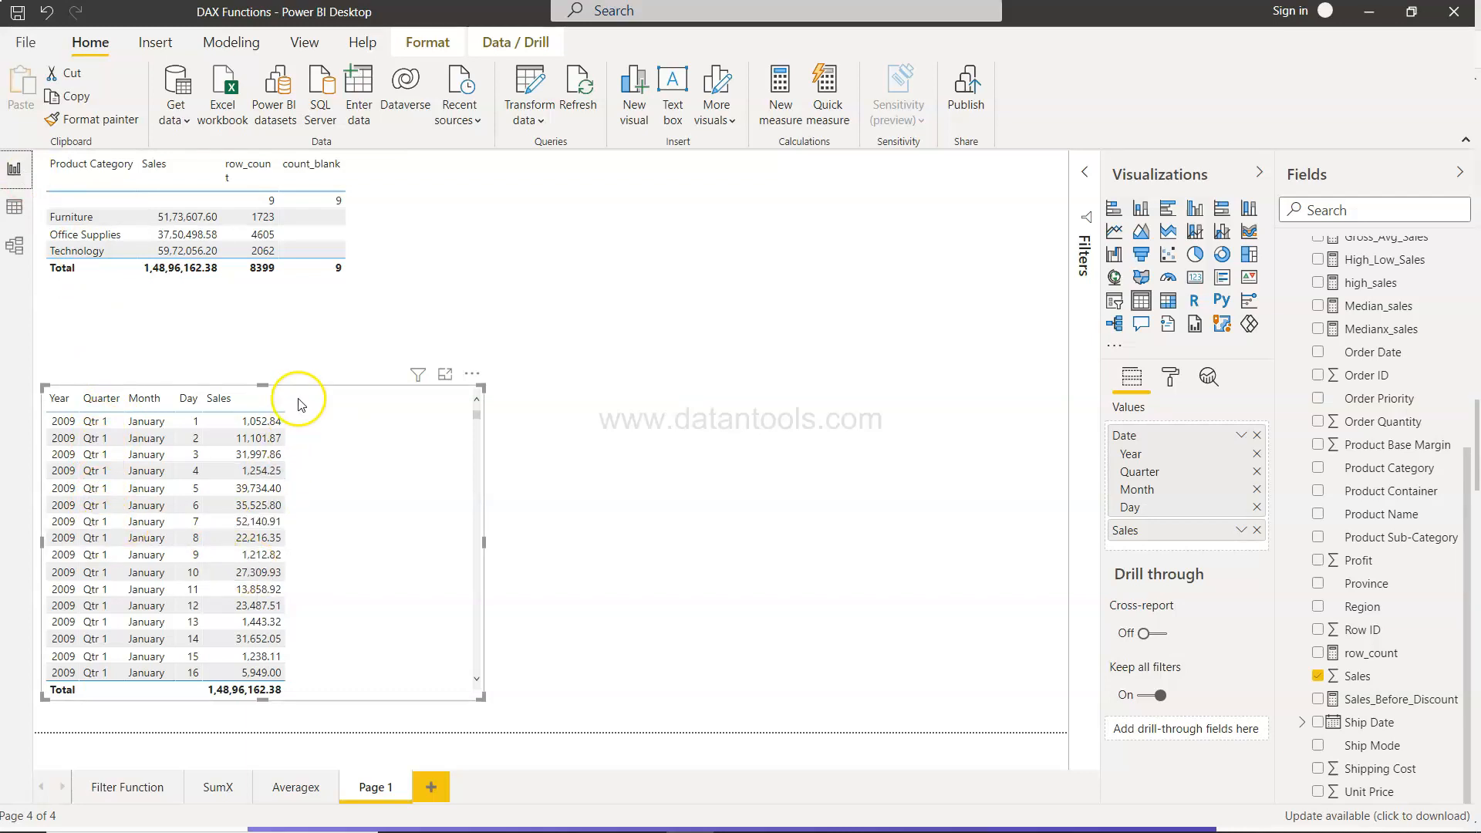
mouse_move(307, 539)
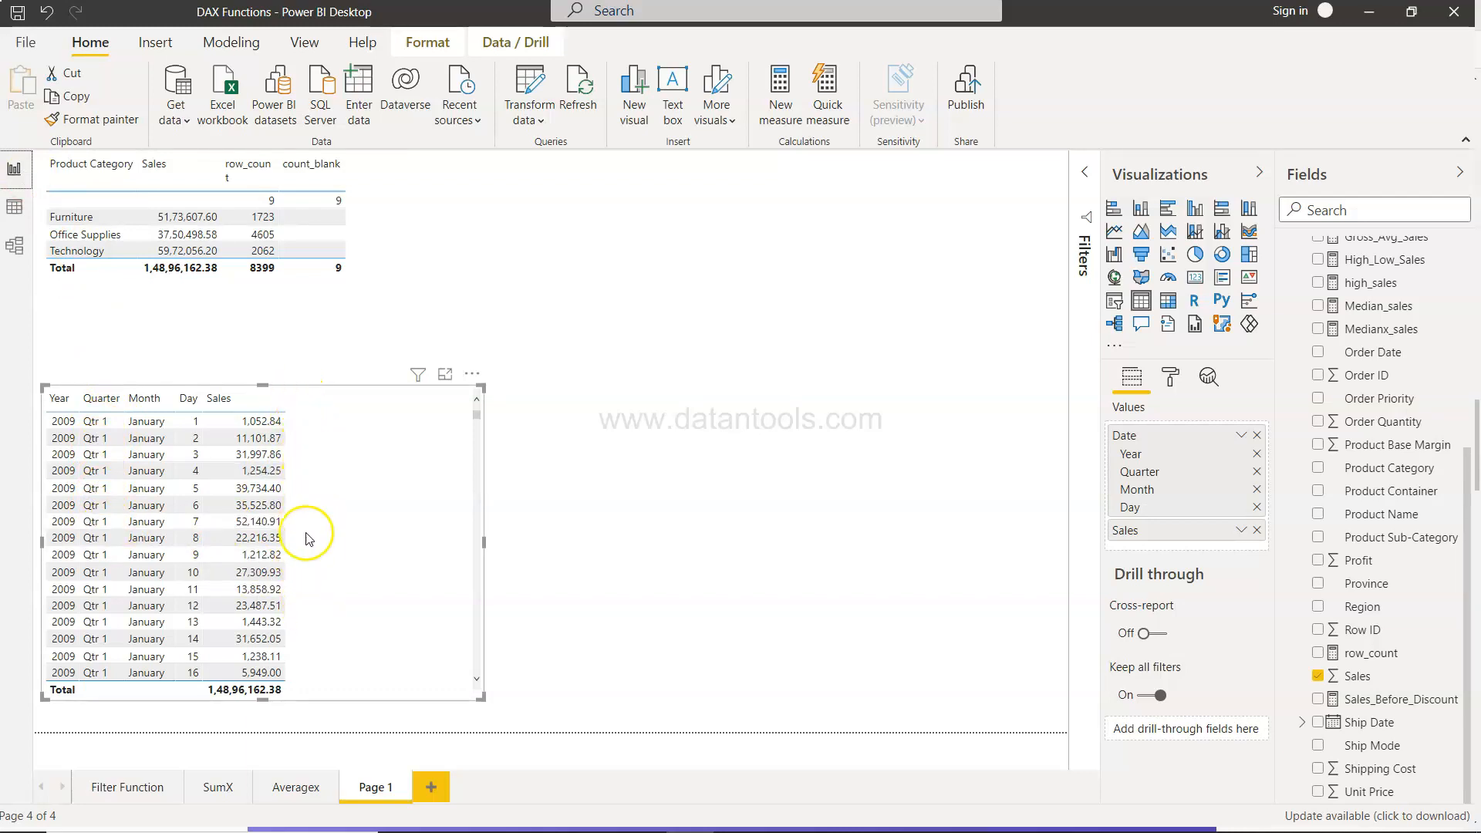
mouse_move(307, 563)
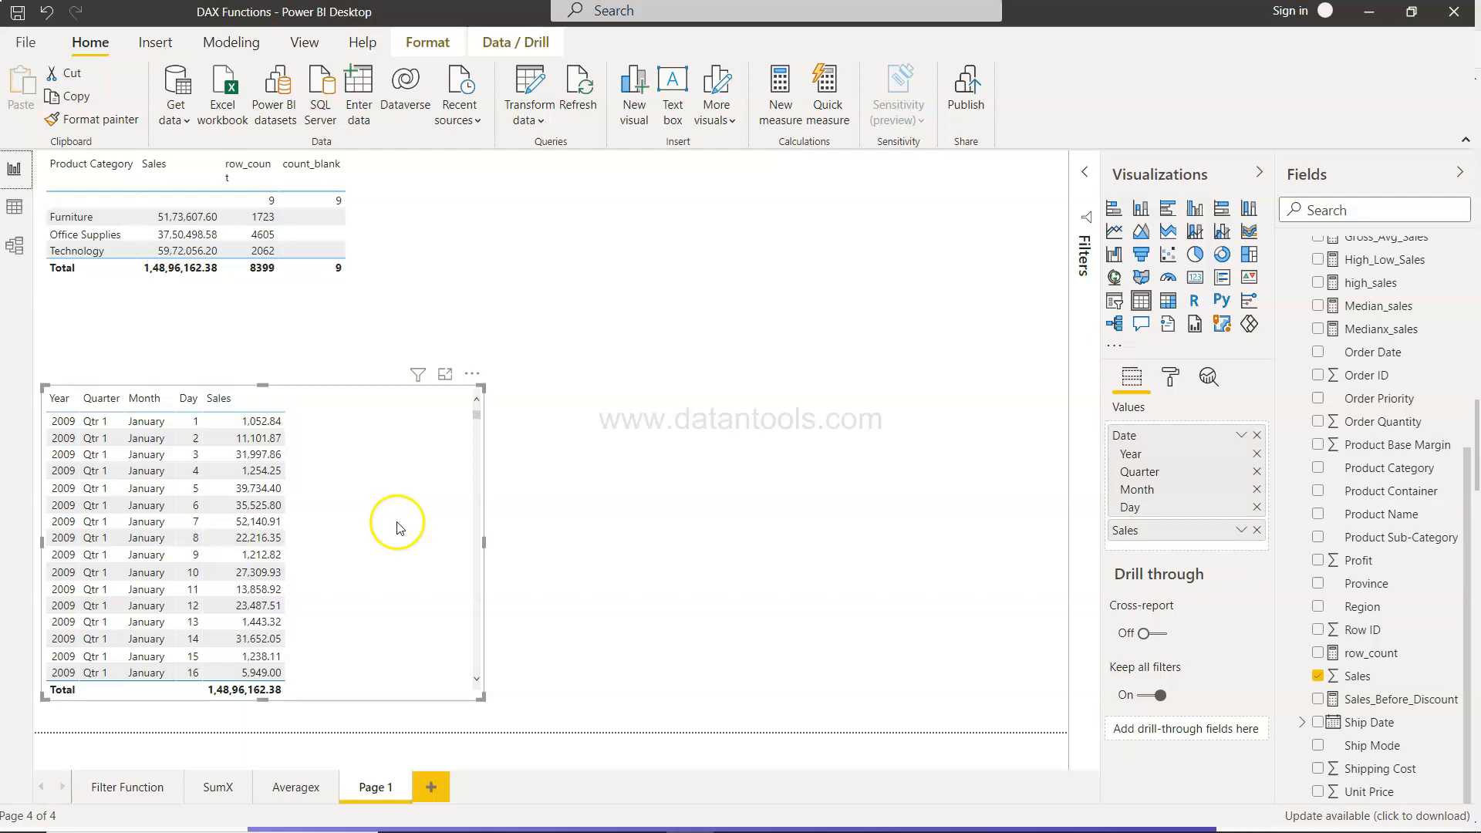
Add an Orders measure QTD_Sales = TOTALQTD(SUM(Orders[Sales]),'Calendar'[Date])
left_click(1288, 261)
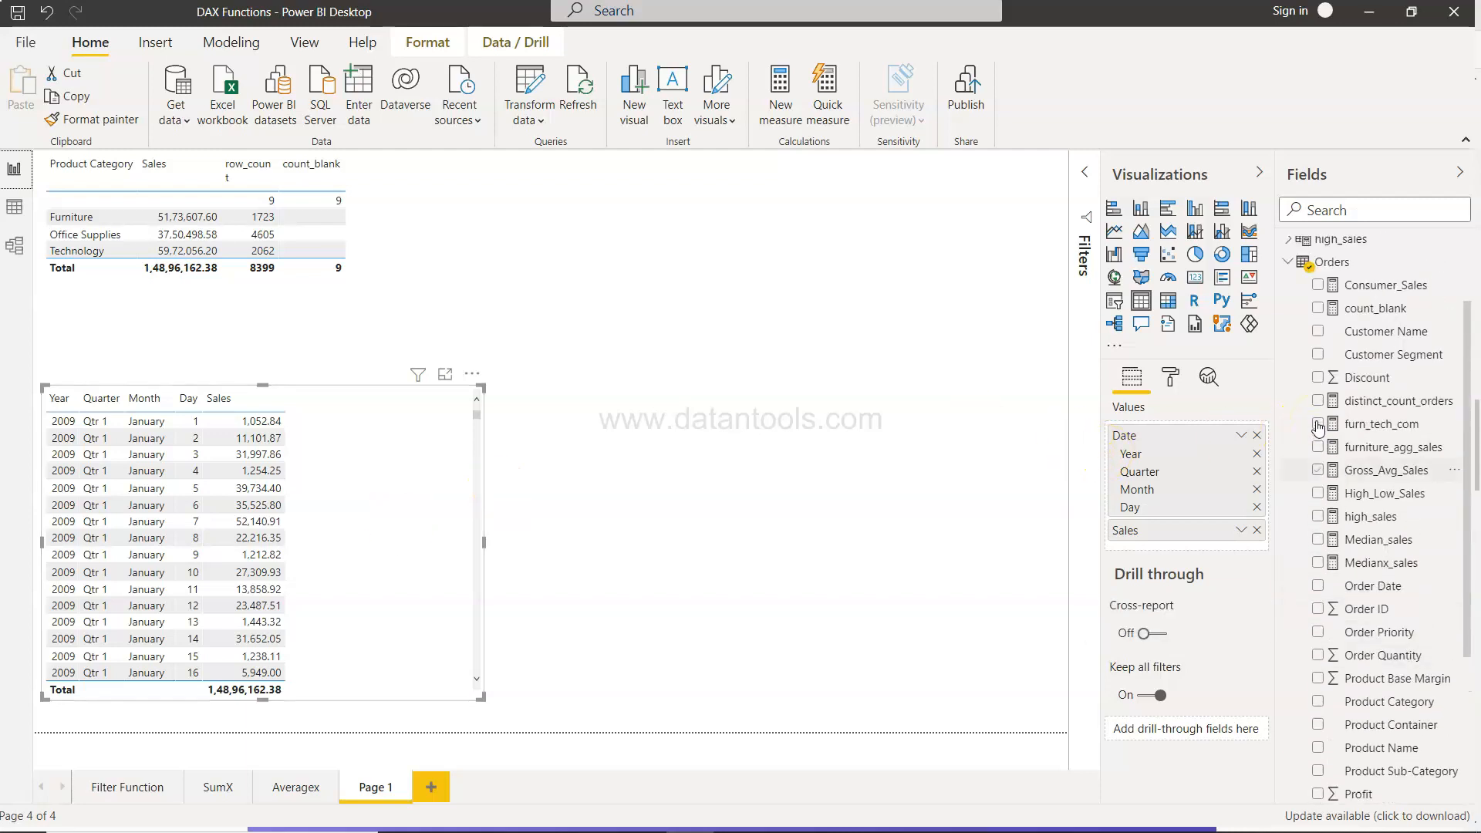
right_click(1339, 342)
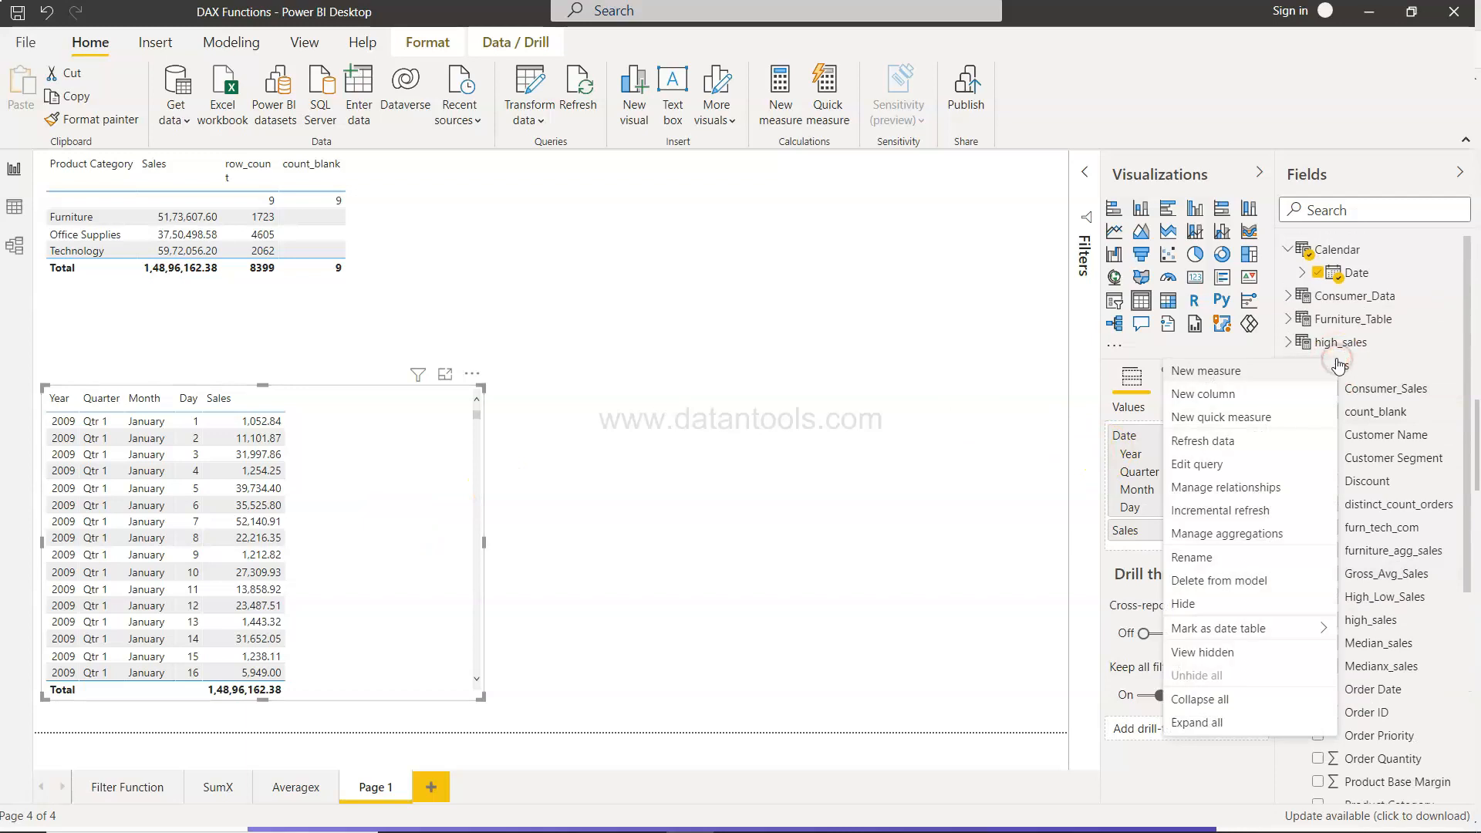
left_click(1330, 342)
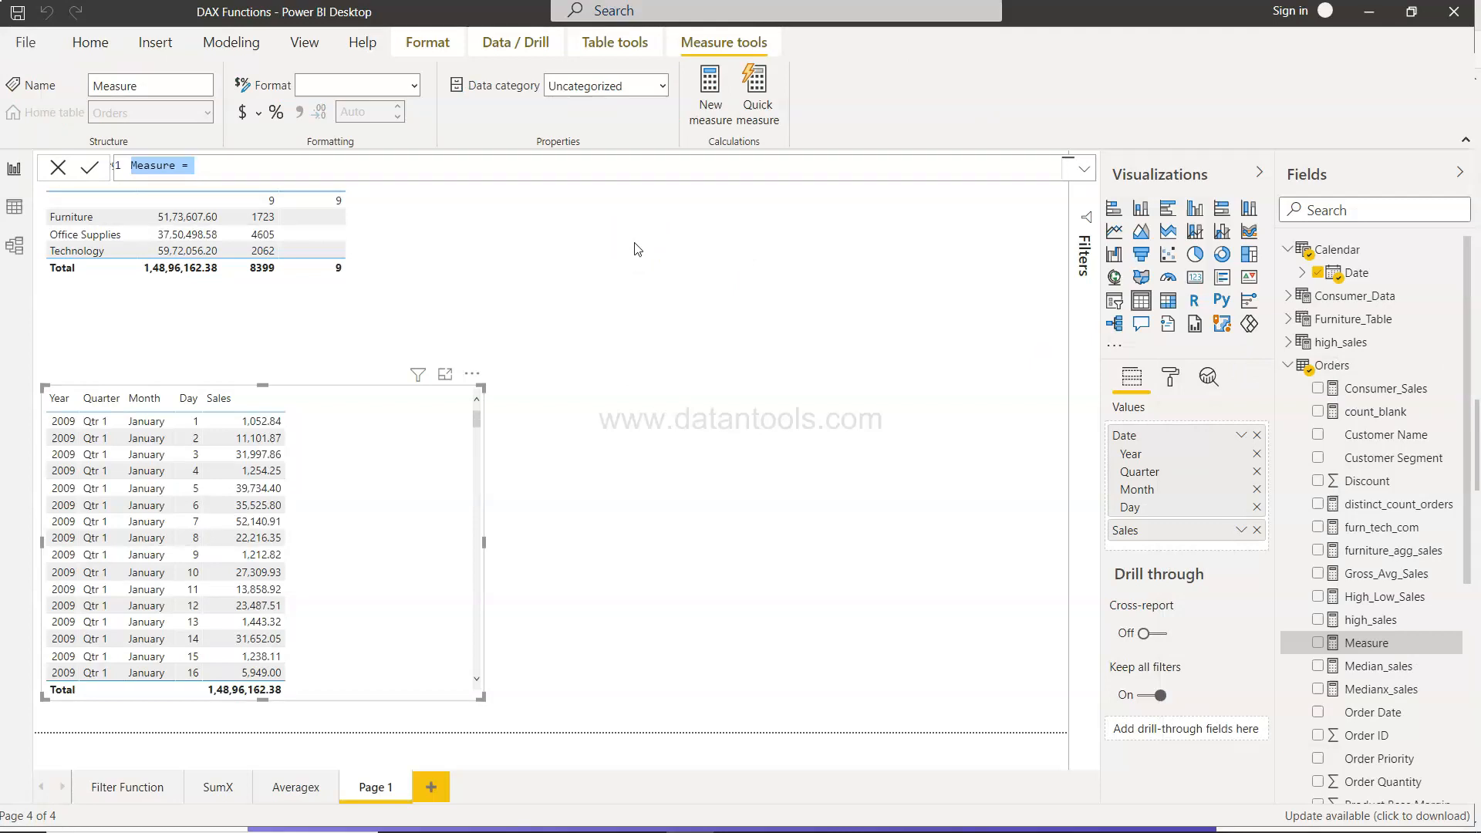
type("QTD_Sales =")
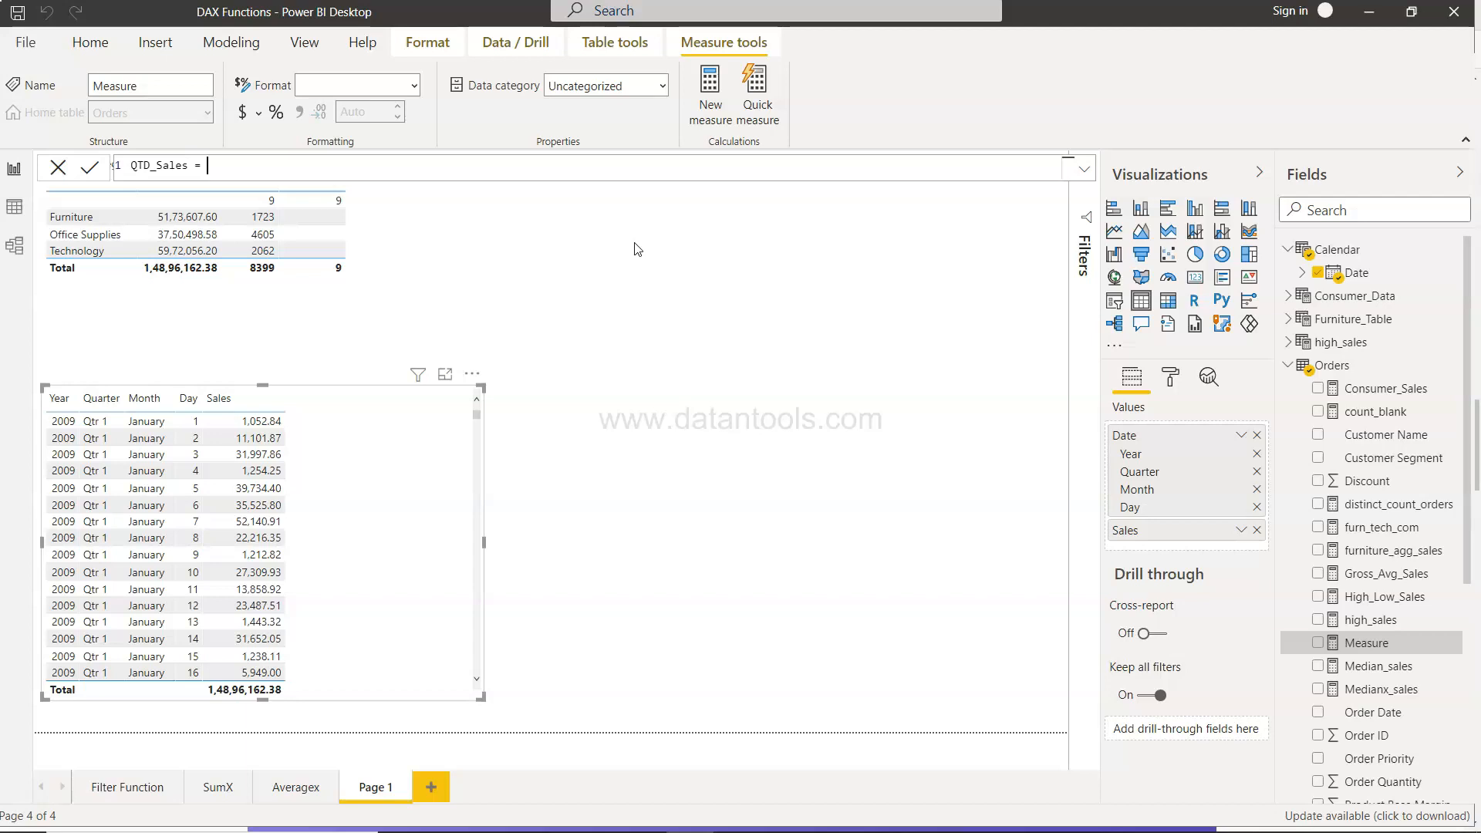
type("TOTALQTD(")
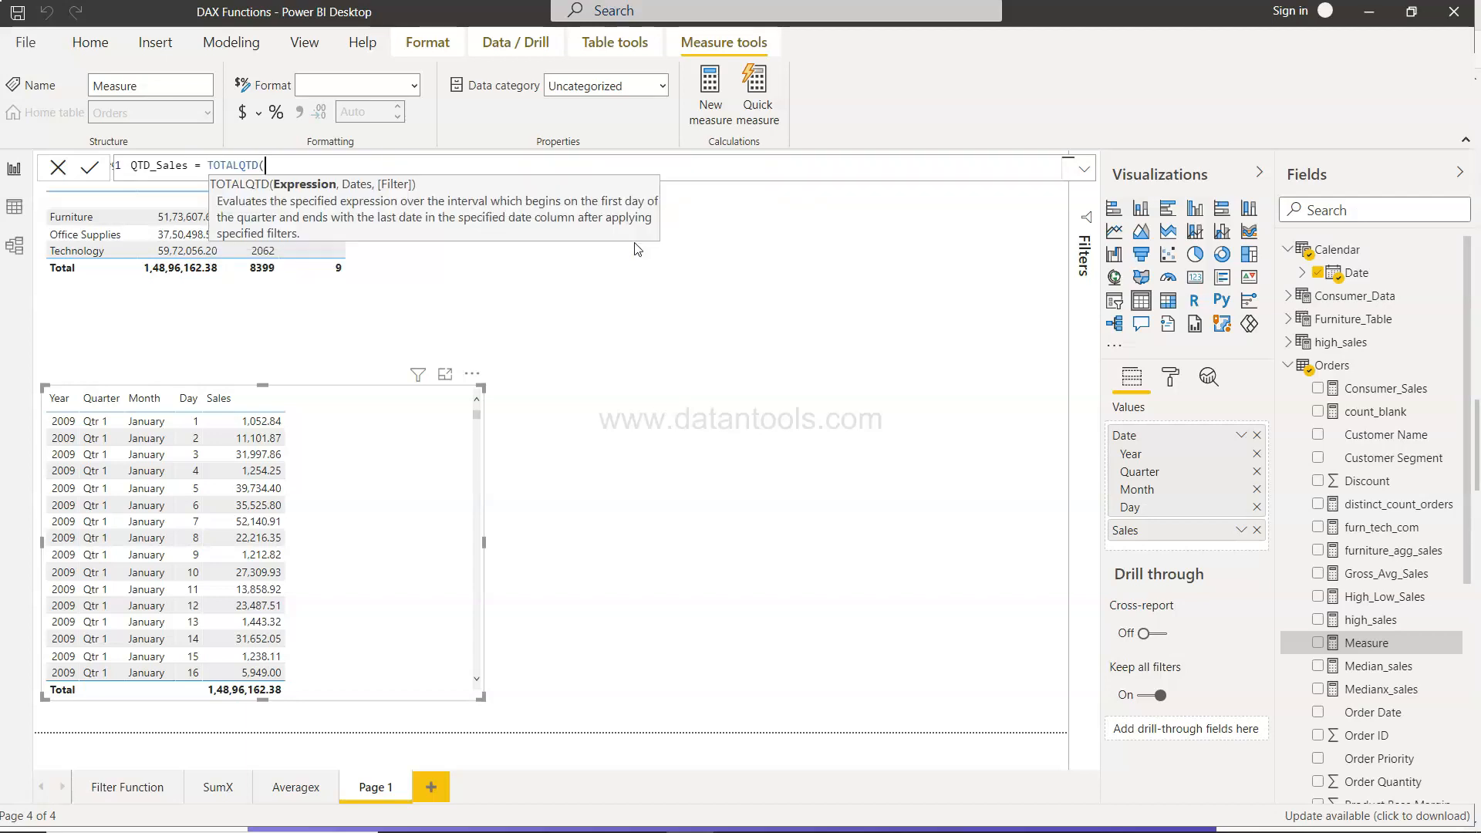
type("Su")
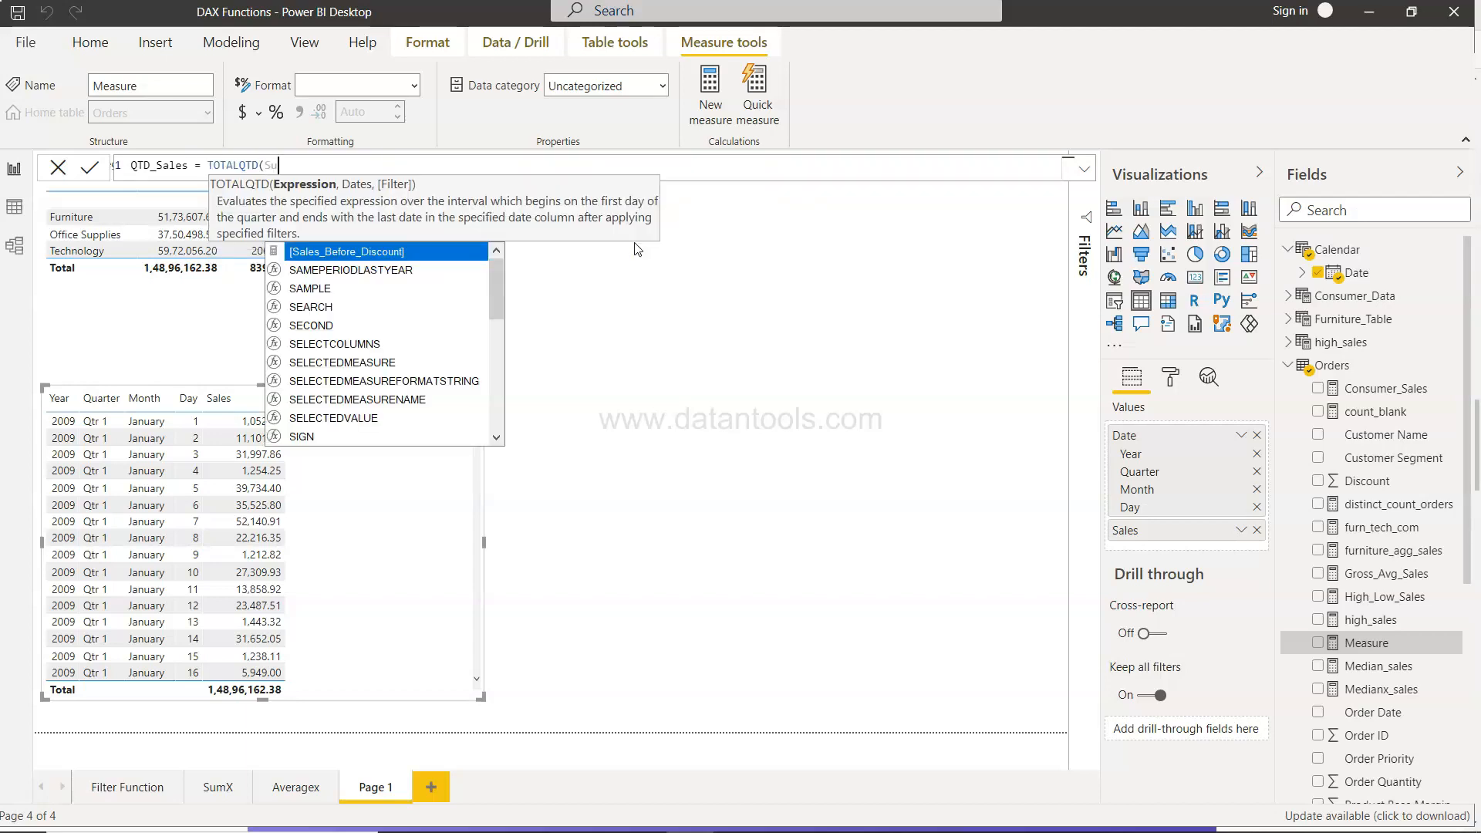
type("Sum(Sales")
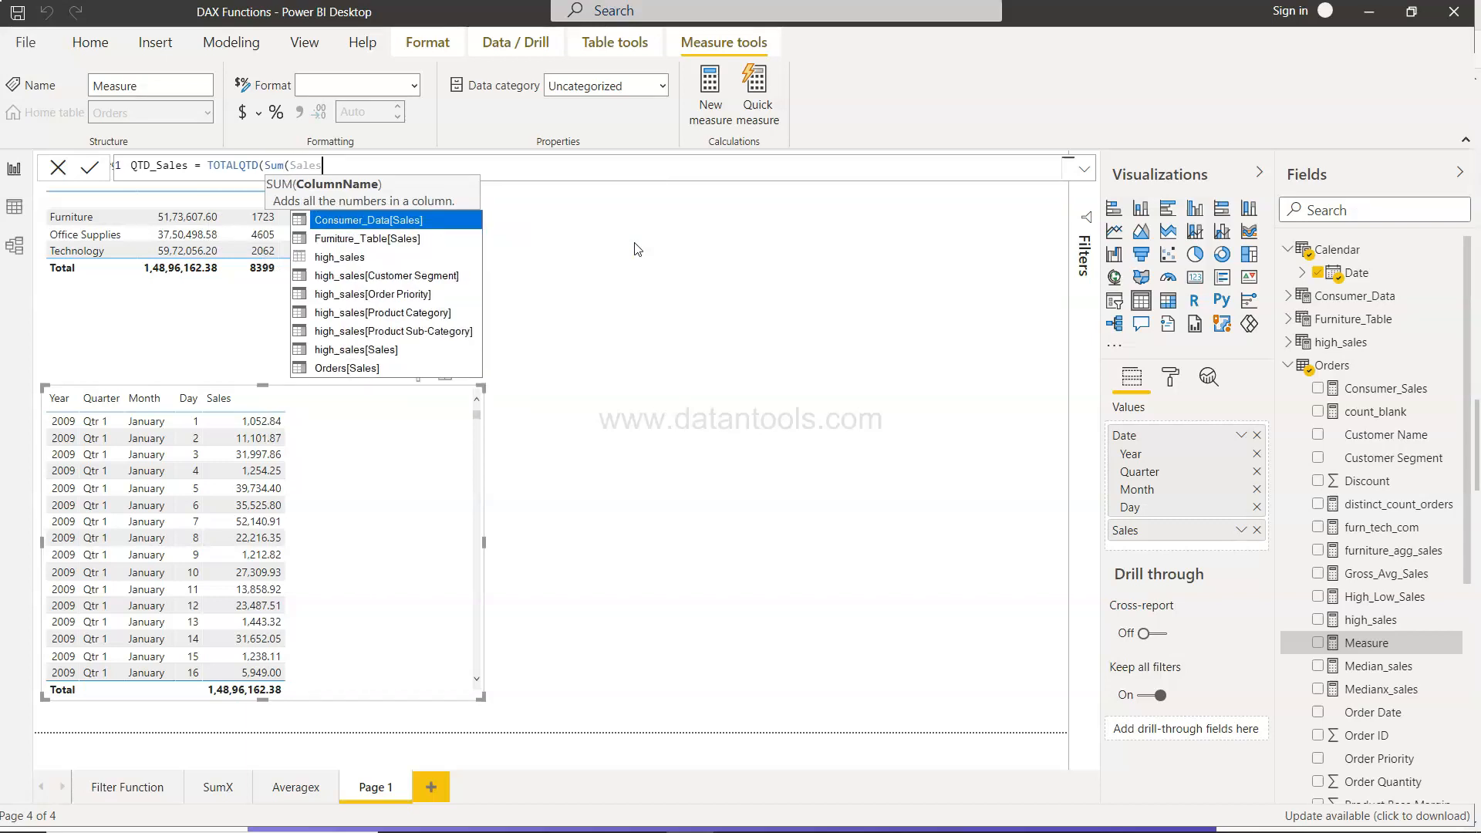
key("Down")
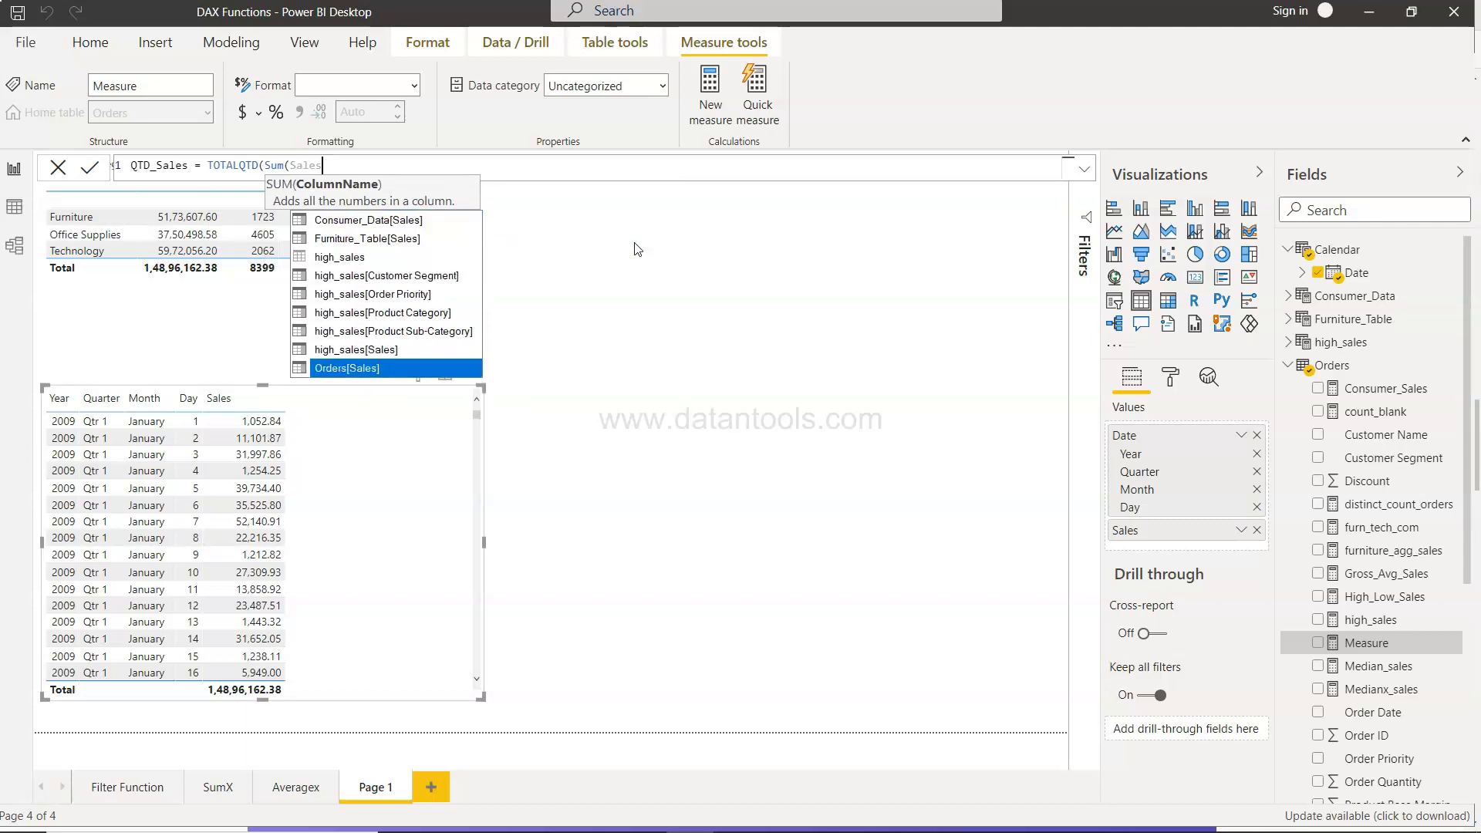
left_click(347, 367)
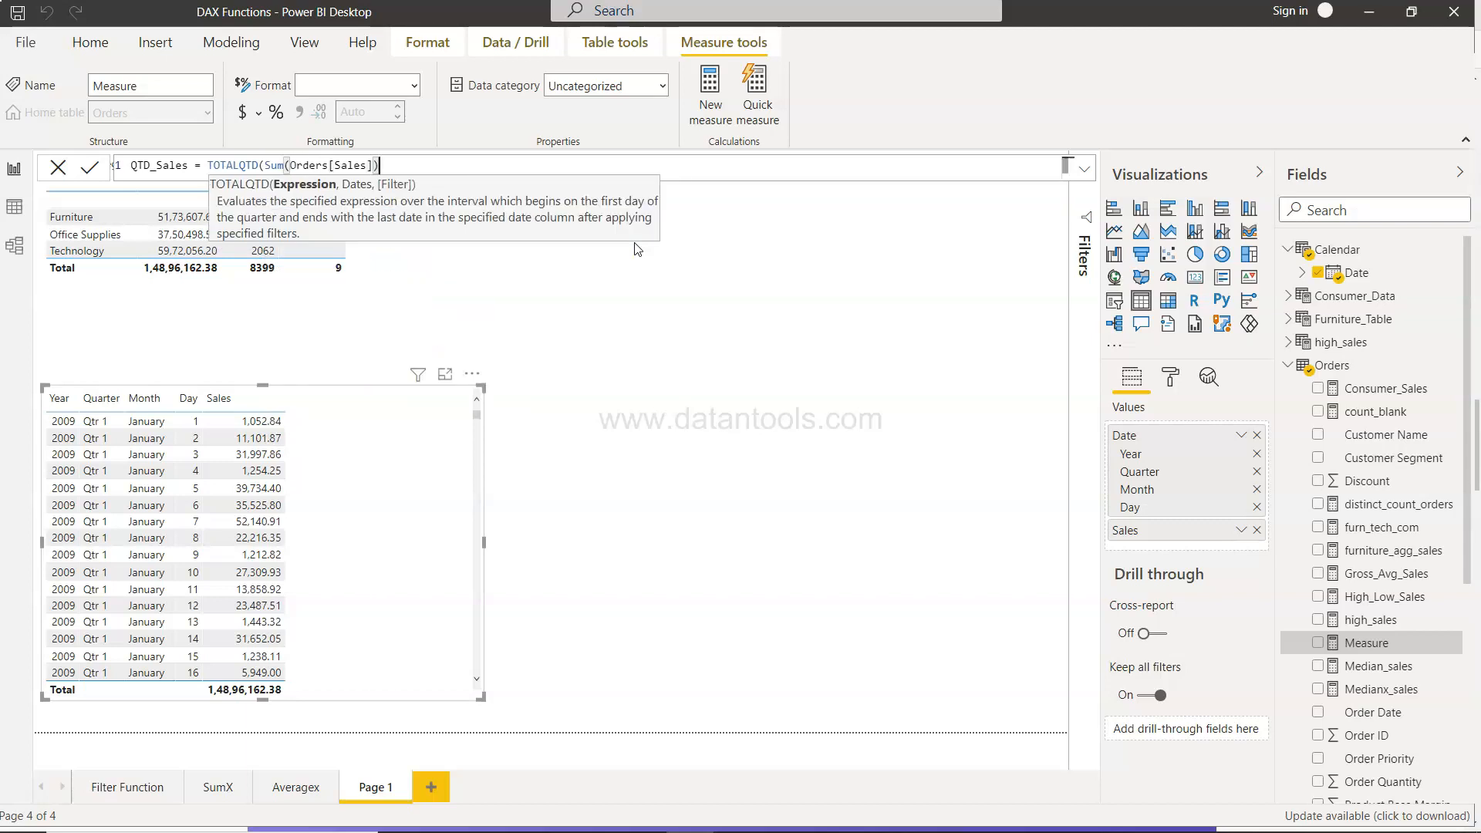
type(",'Calendar'[Date])")
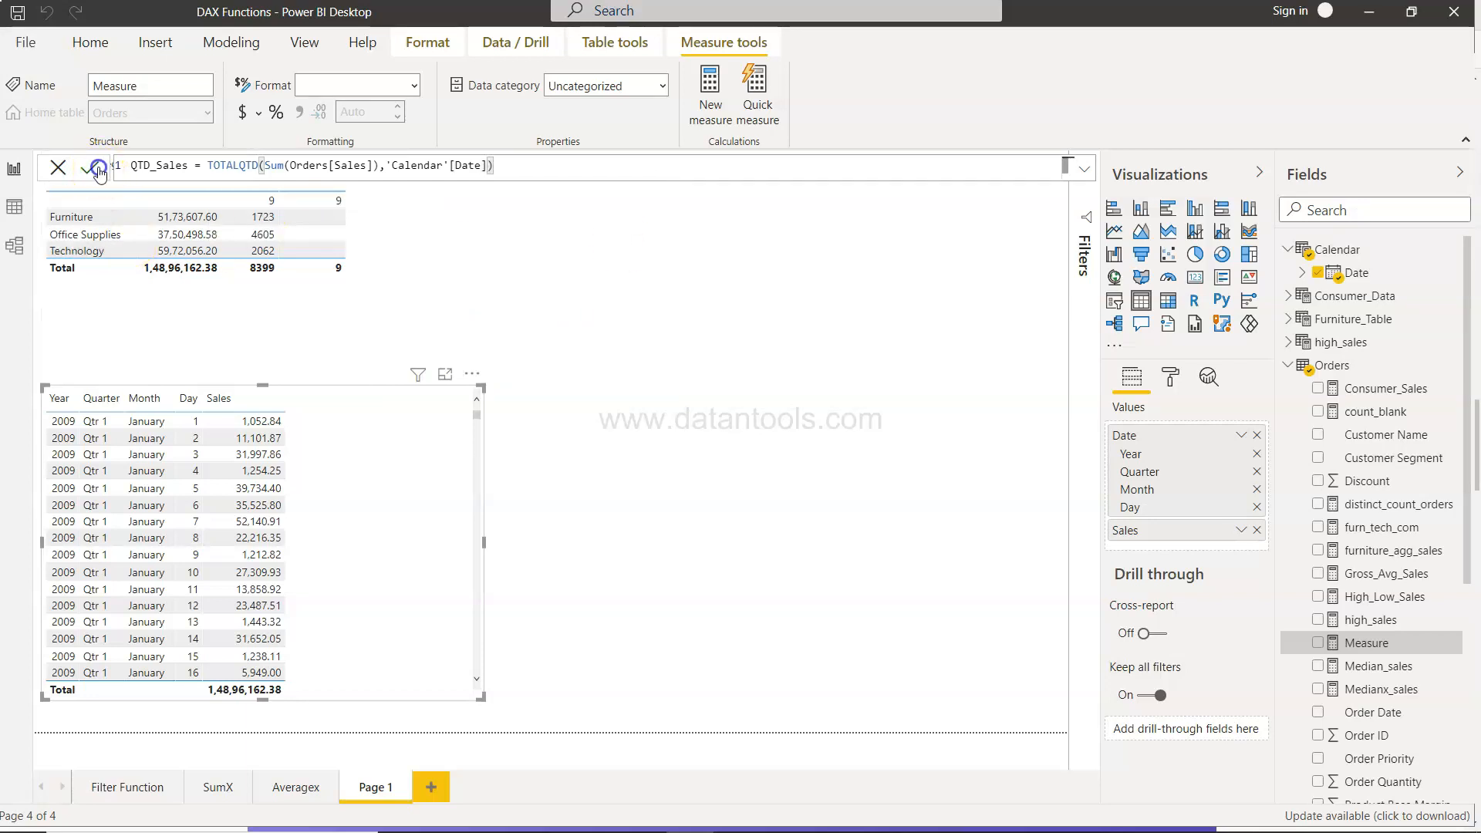
left_click(90, 42)
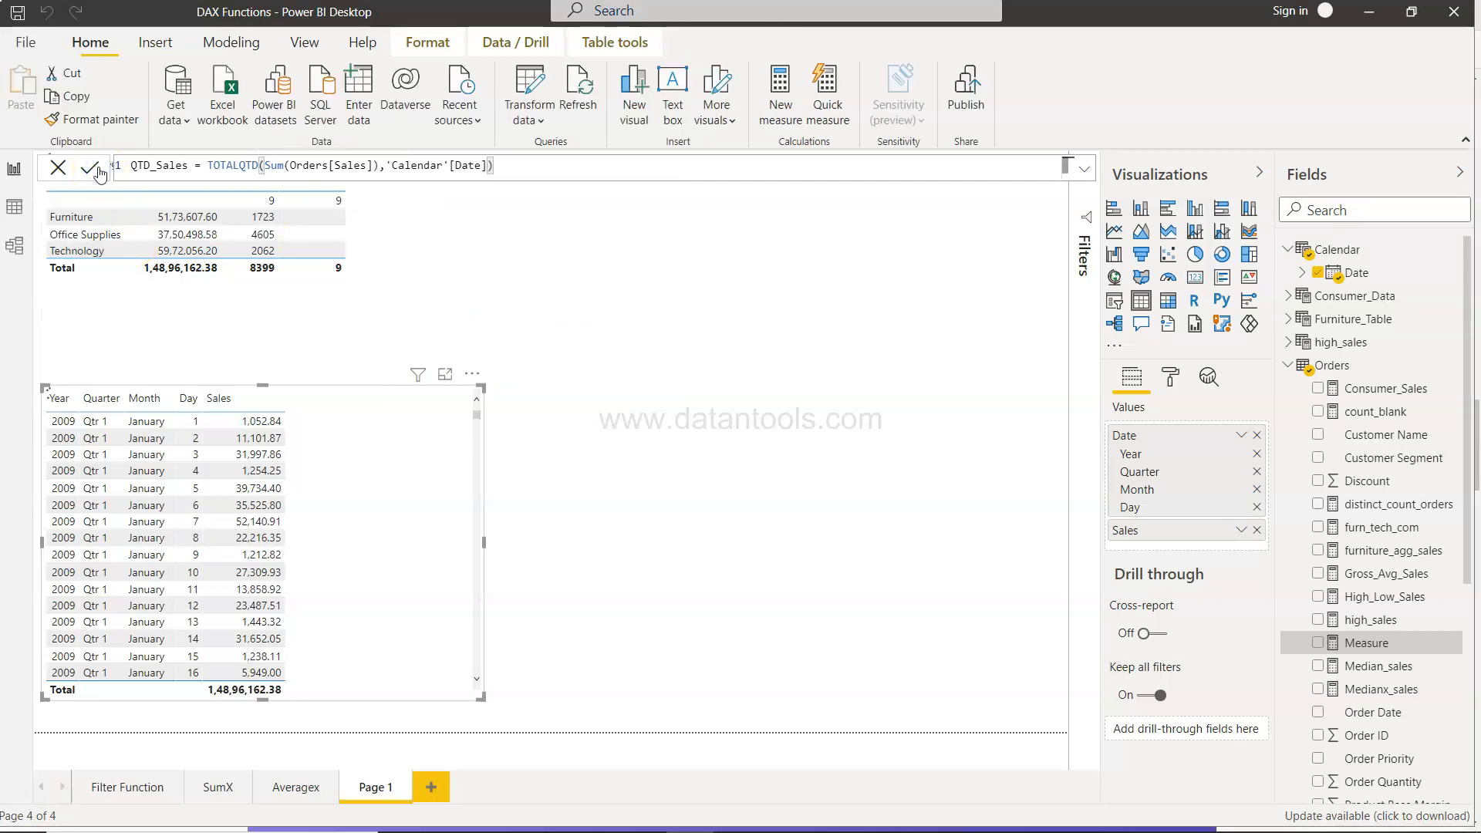
left_click(1368, 643)
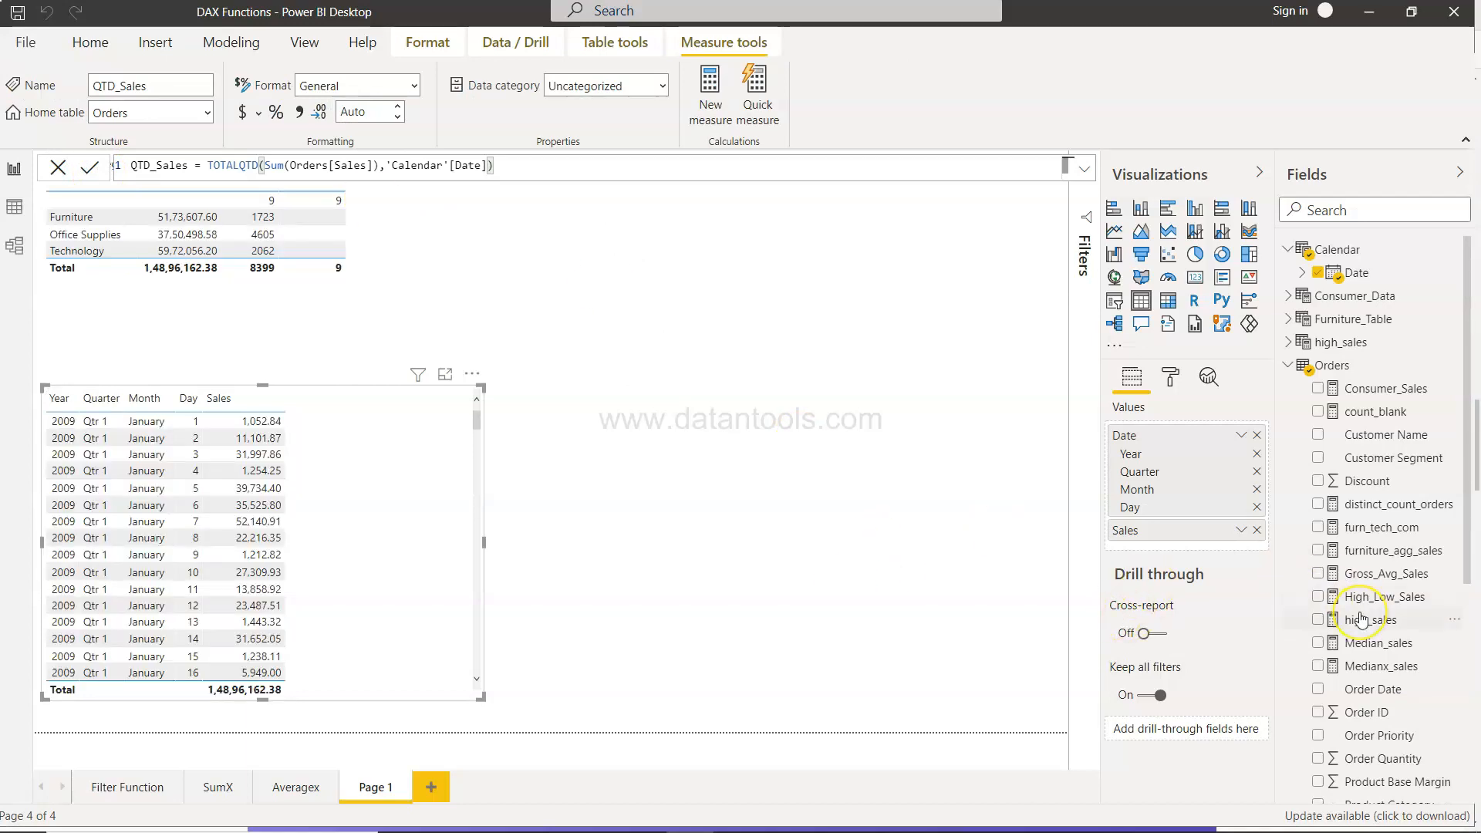
Tick the Orders QTD_Sales measure to add it to the date table visual
scroll("down", 3)
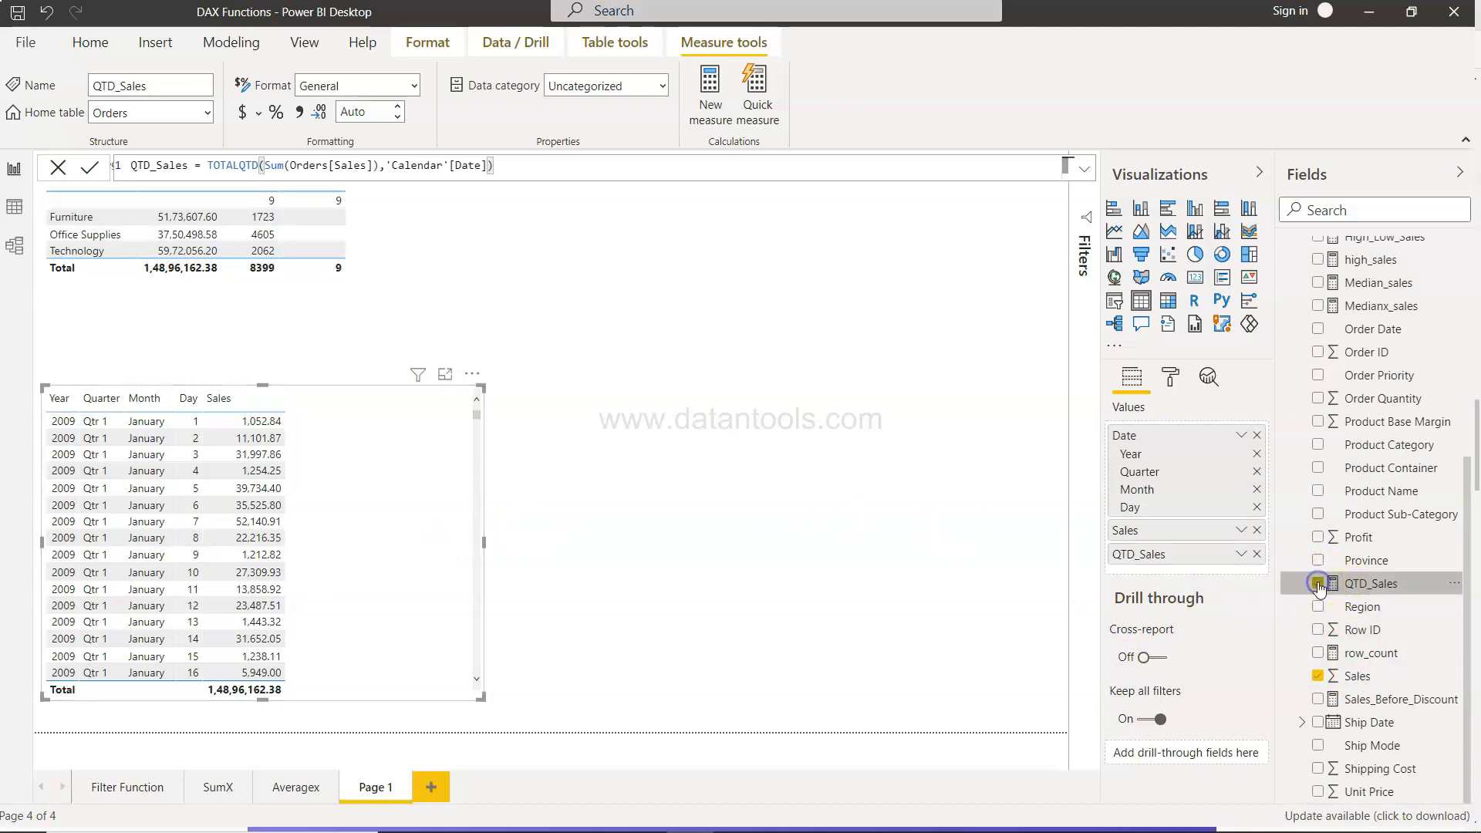
left_click(1319, 584)
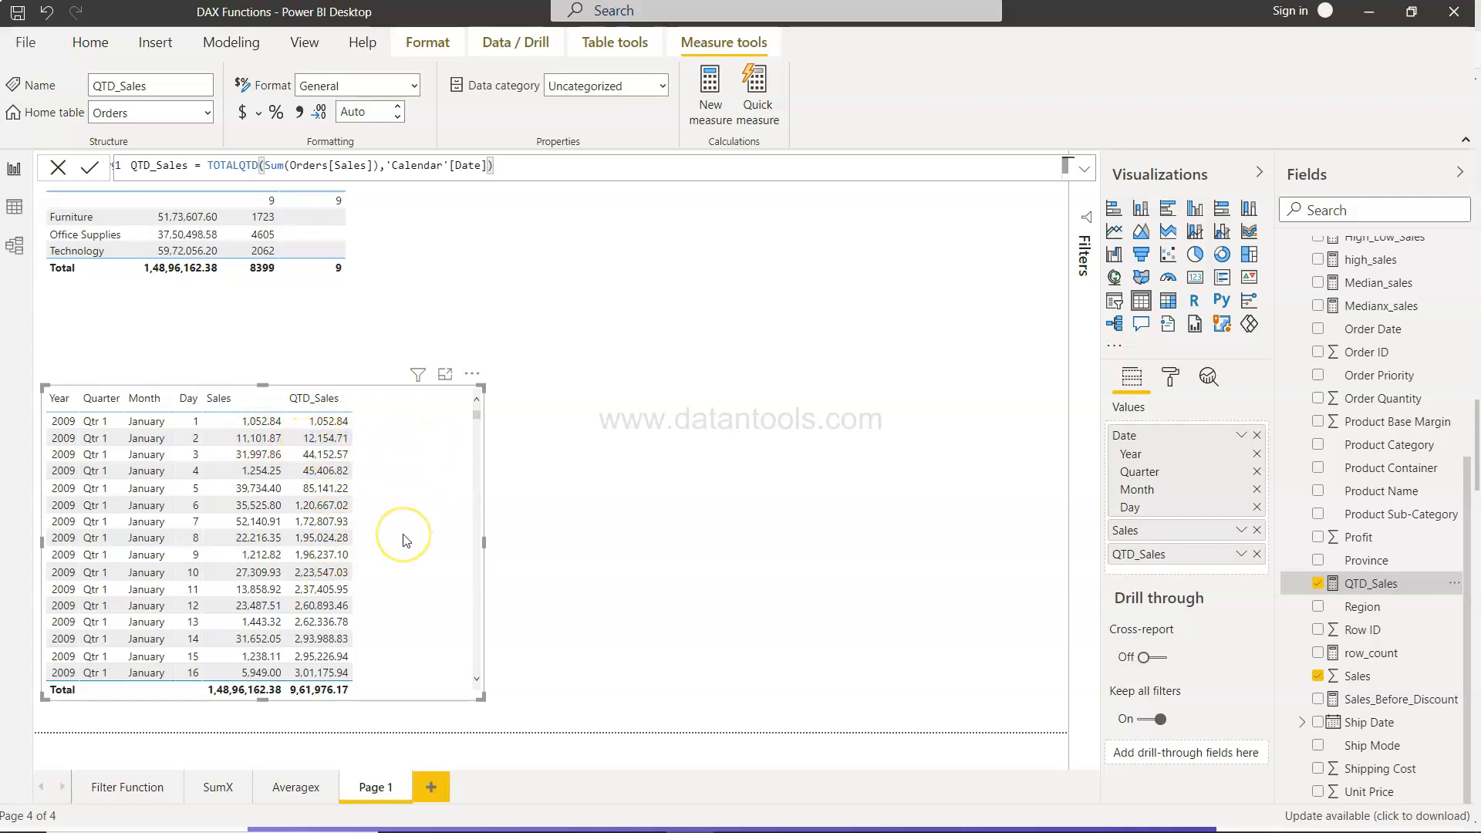
scroll("down", 3)
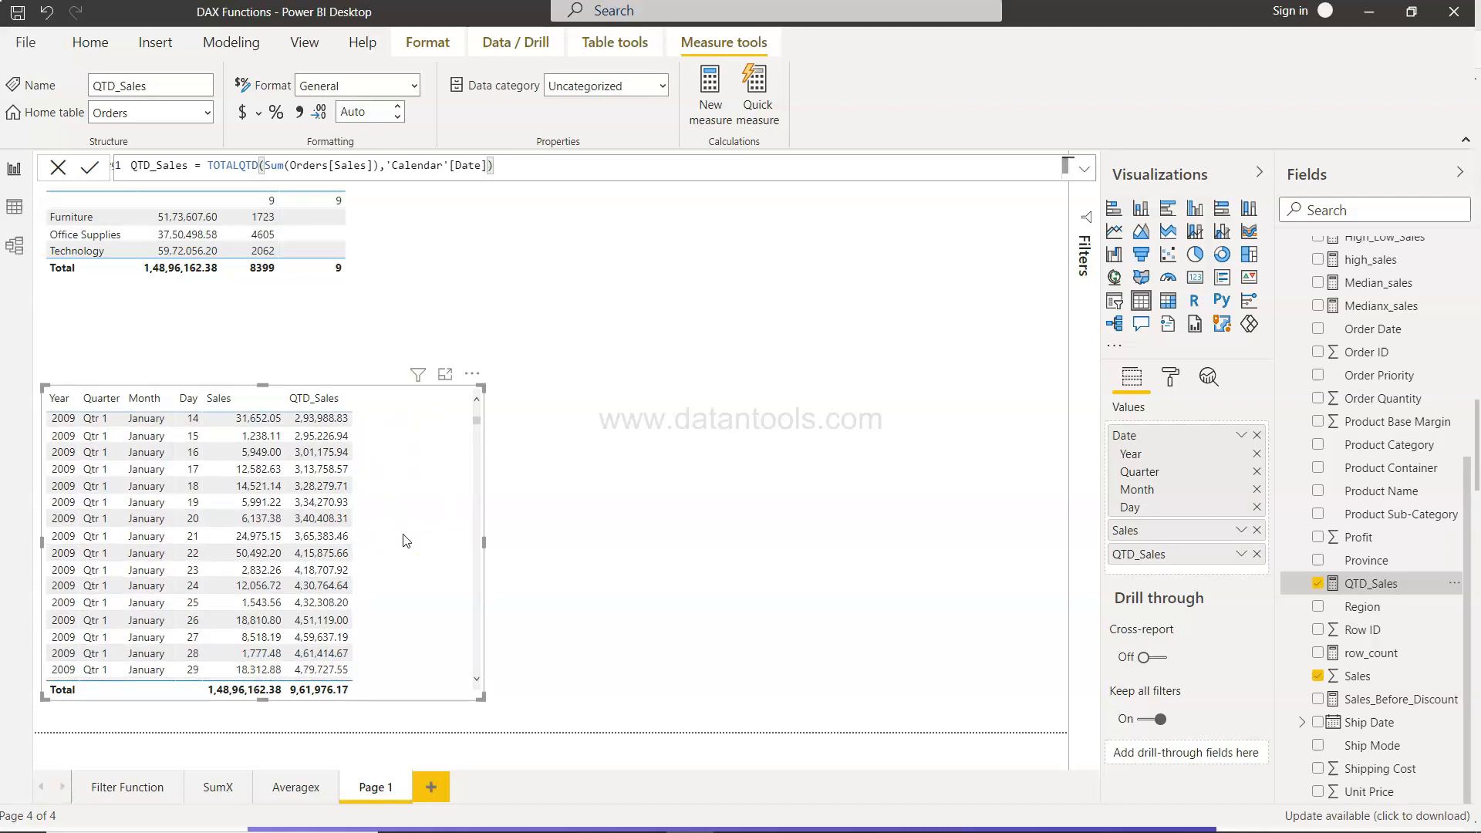
scroll("down", 3)
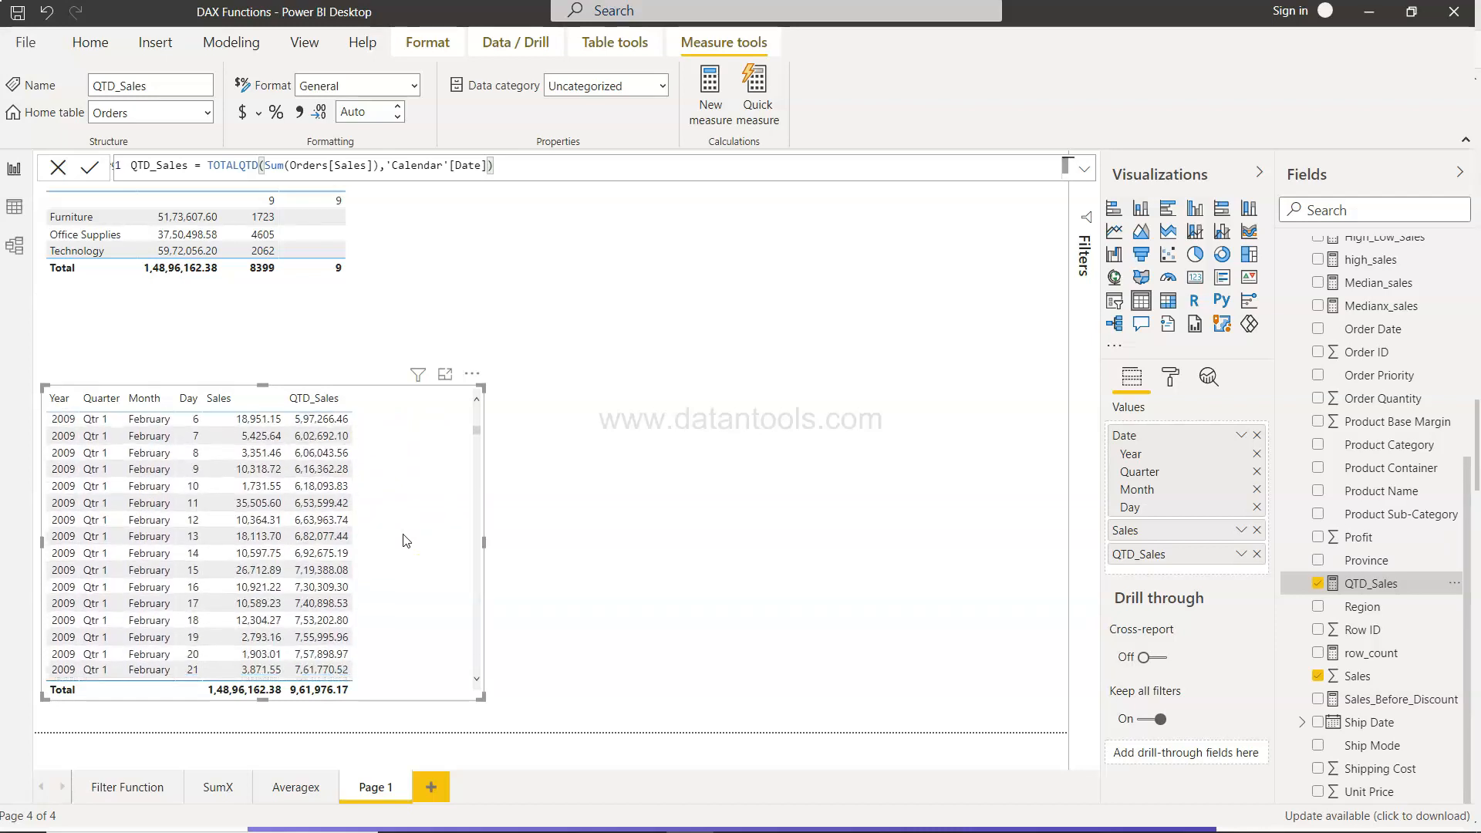
scroll("down", 3)
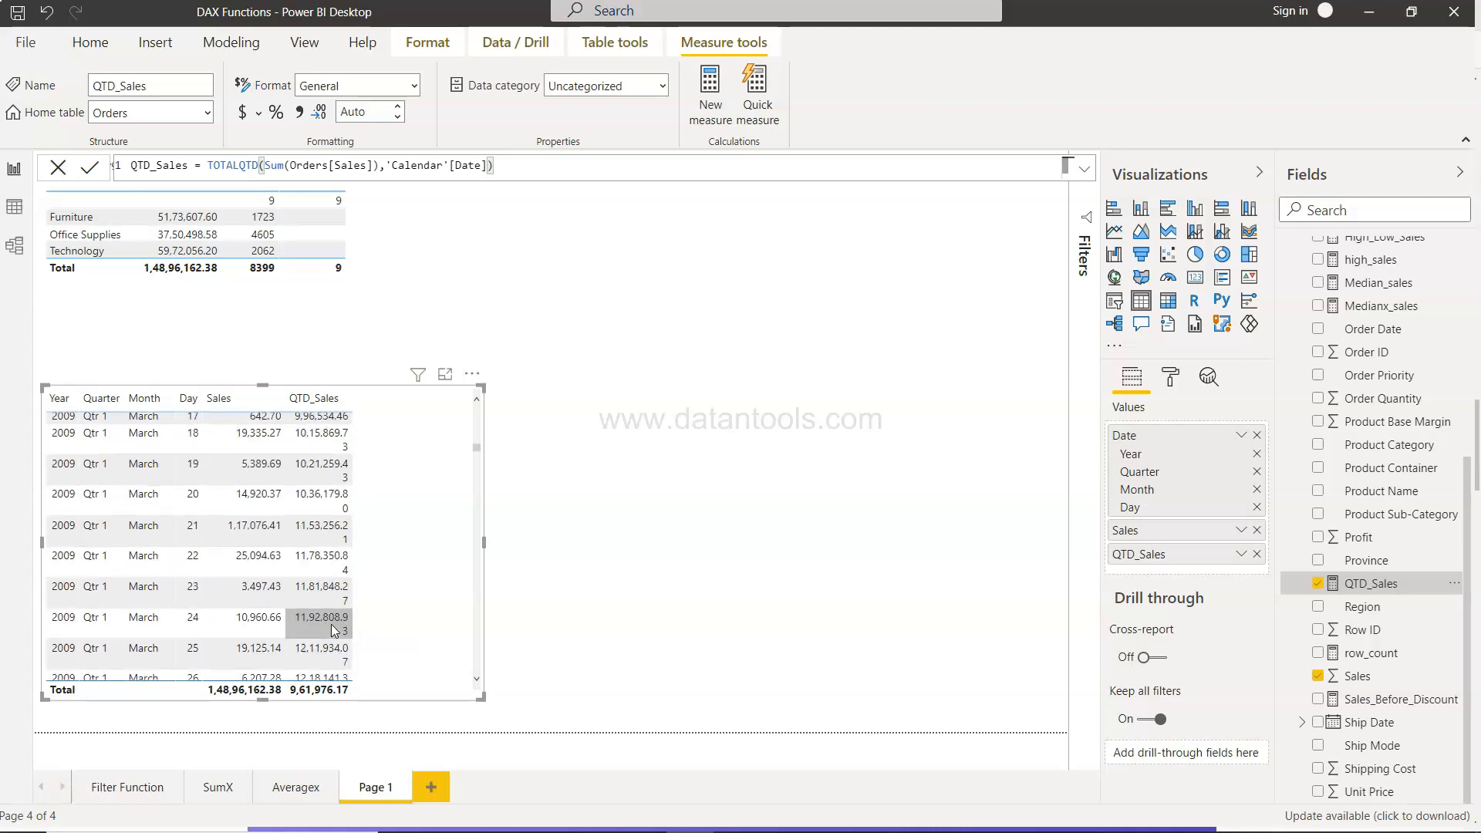
scroll("down", 3)
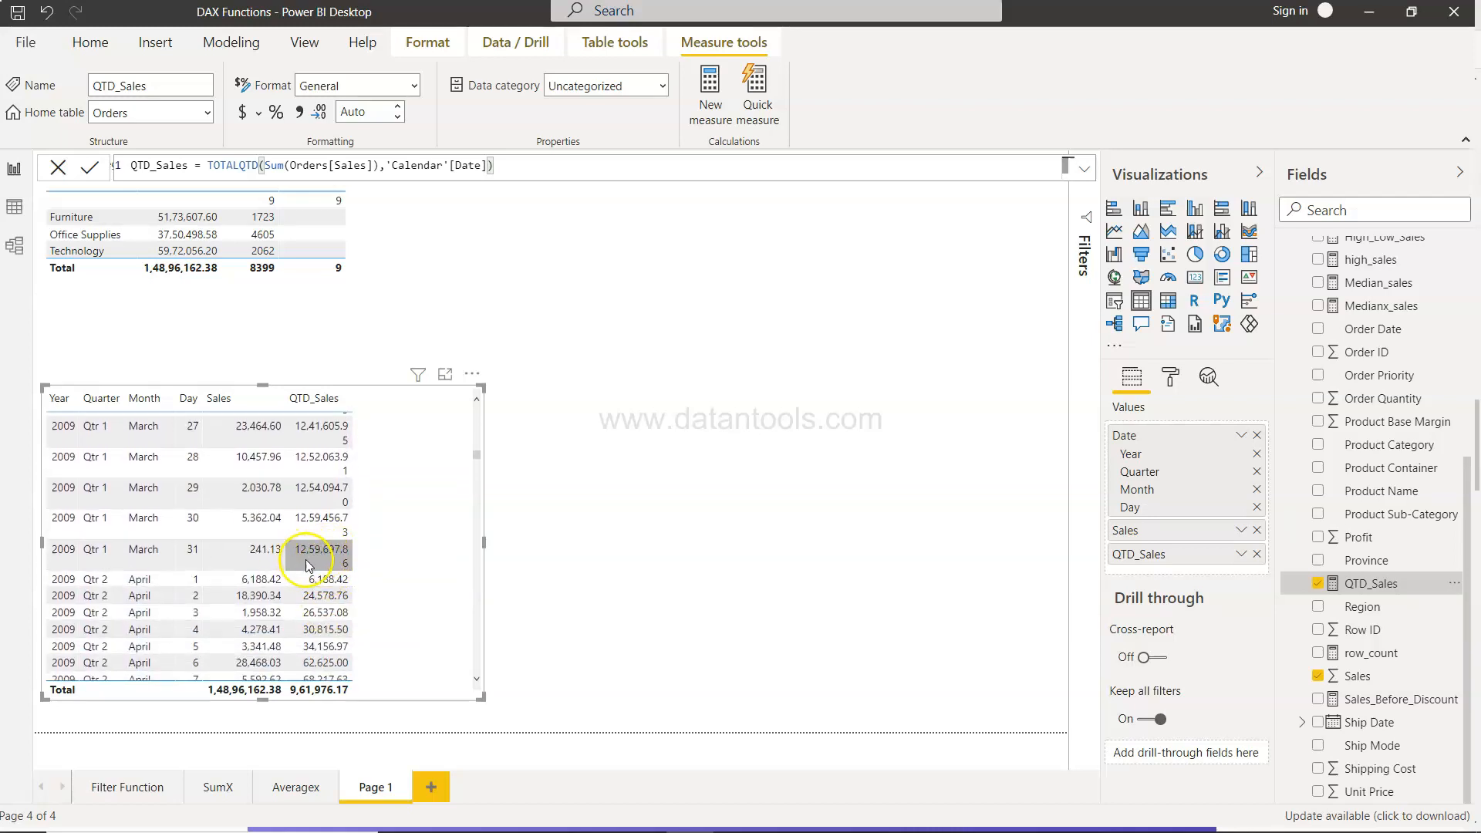
mouse_move(320, 549)
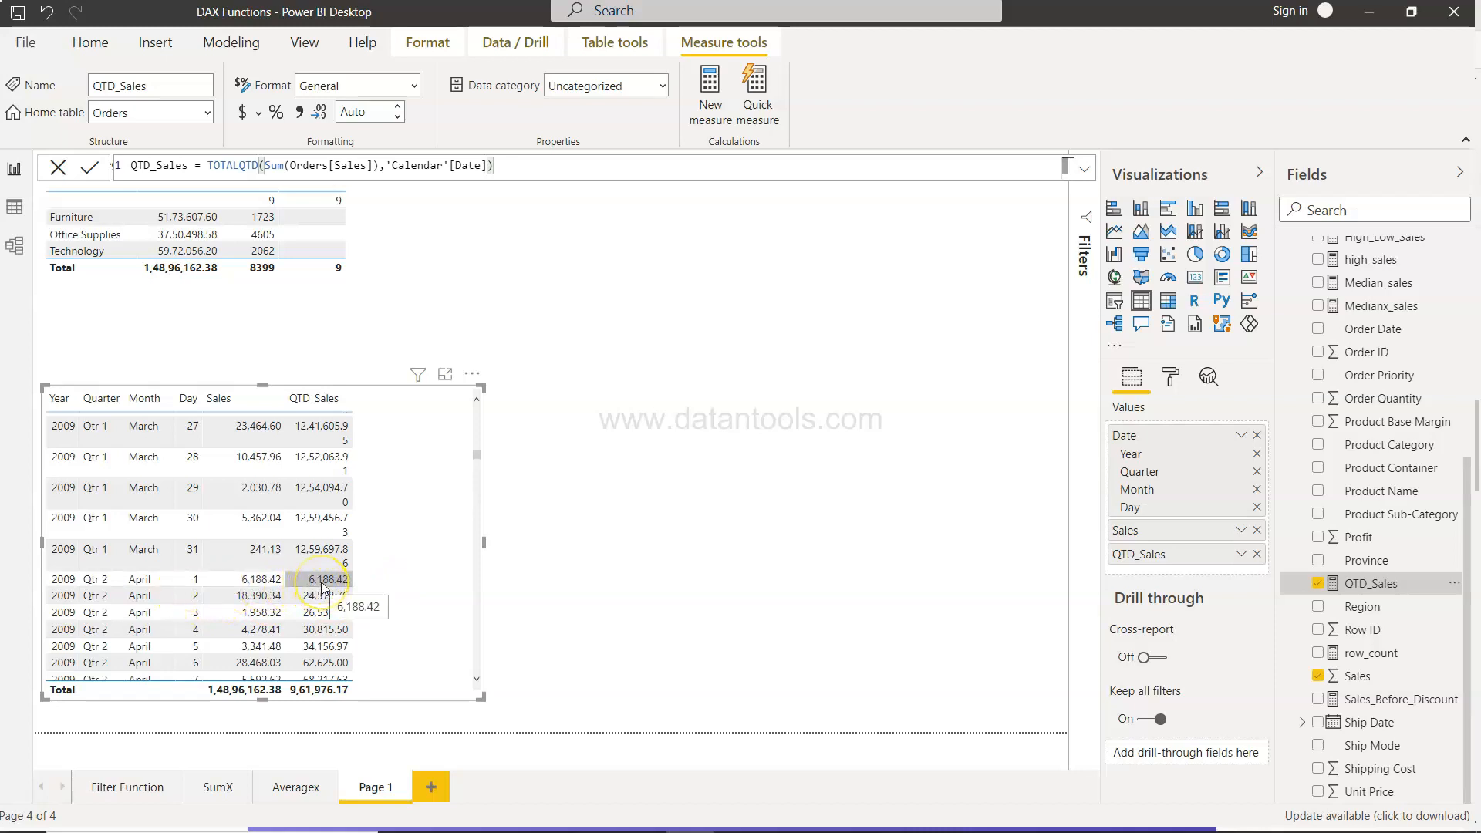
mouse_move(321, 595)
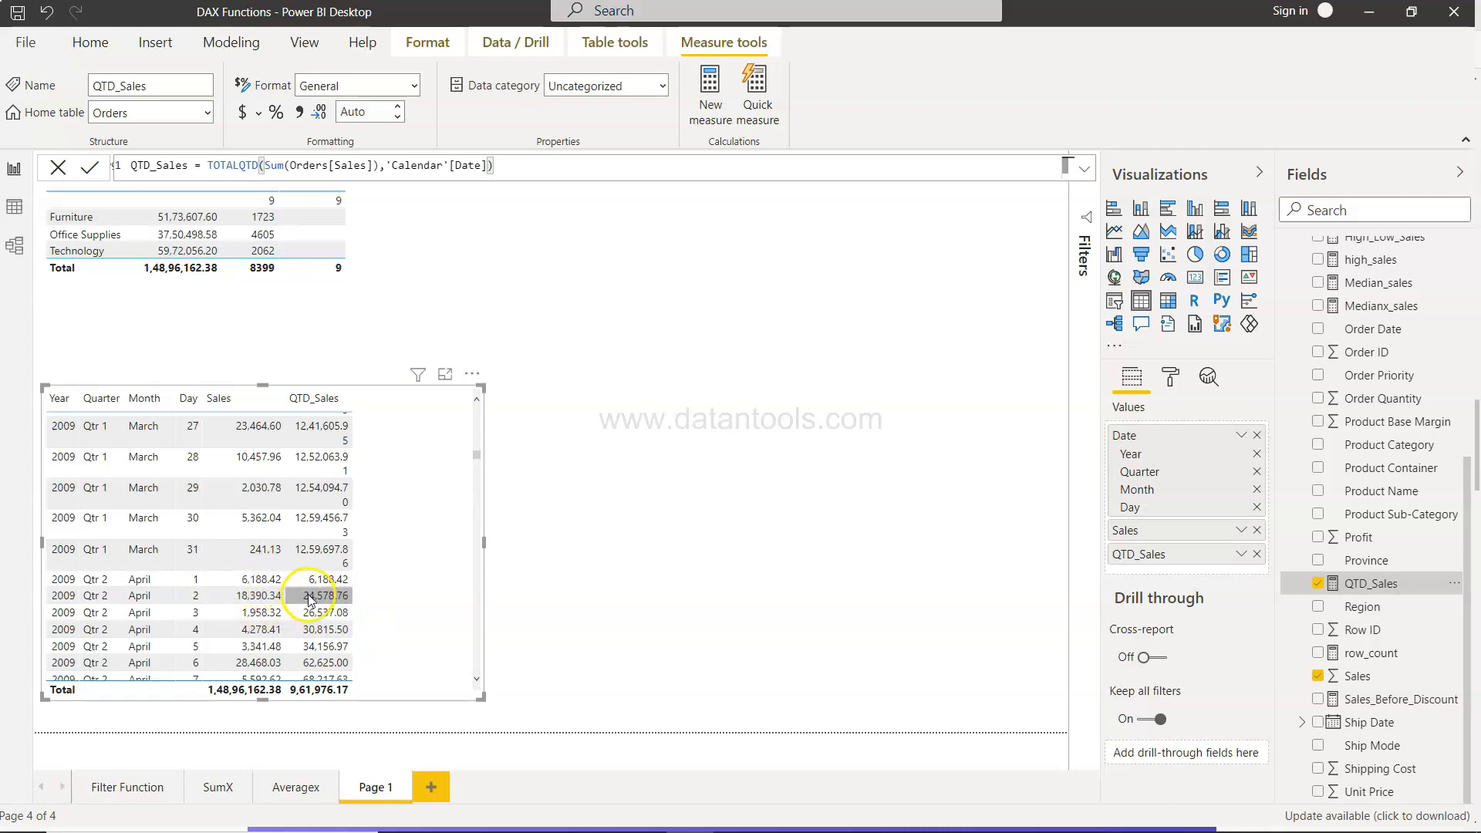
scroll("down", 3)
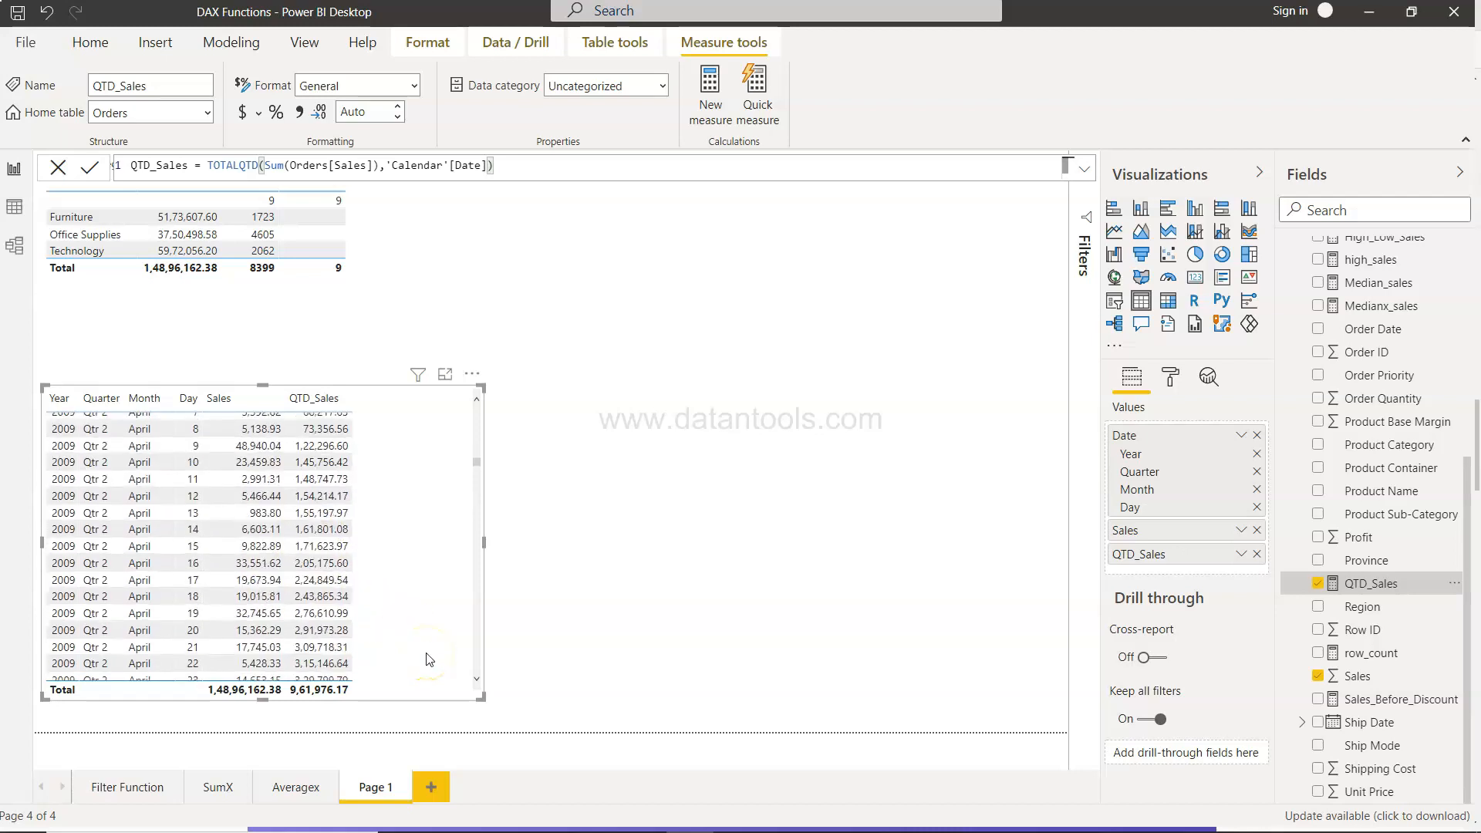
scroll("down", 3)
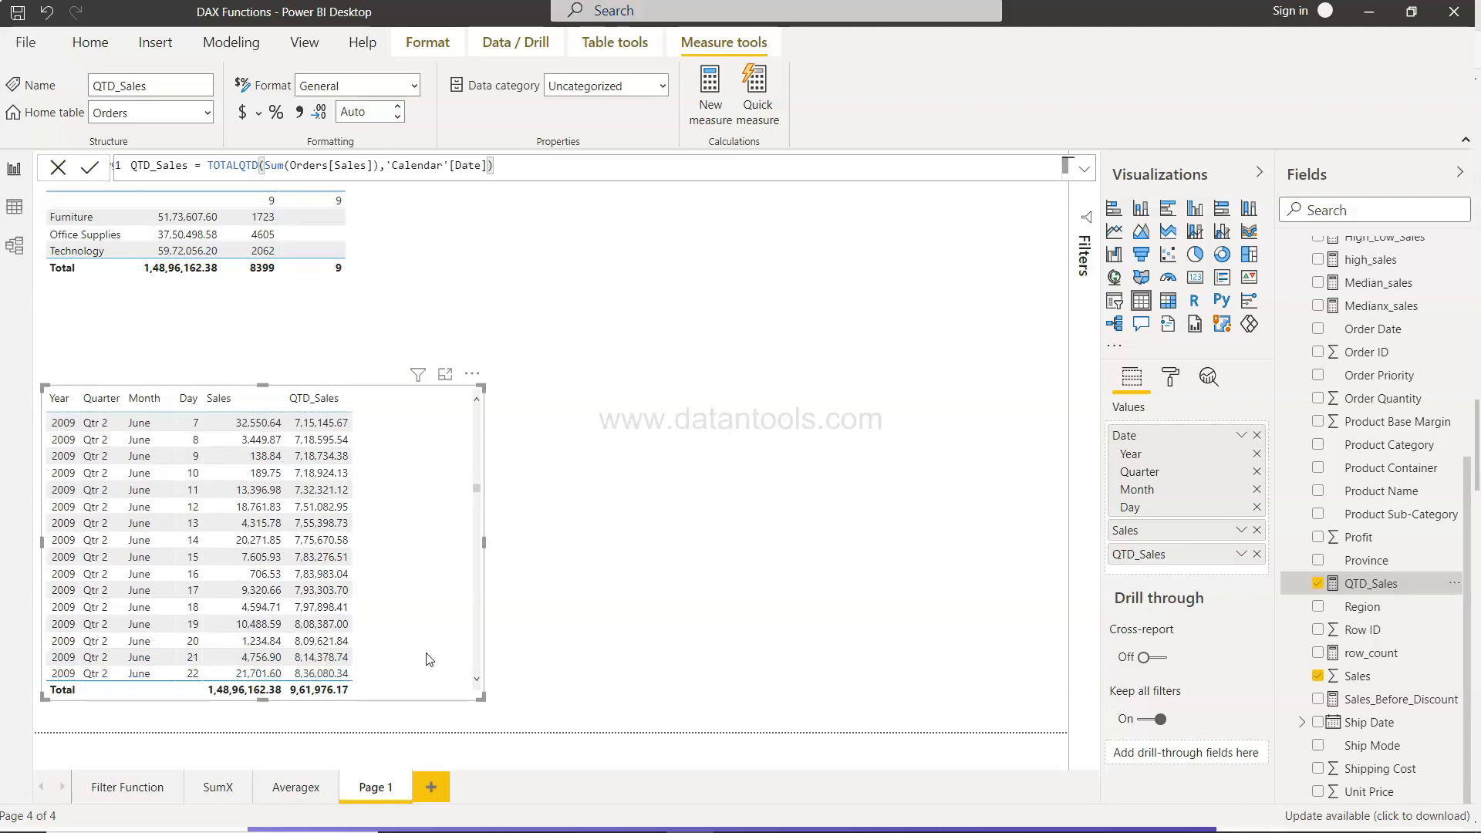
scroll("down", 3)
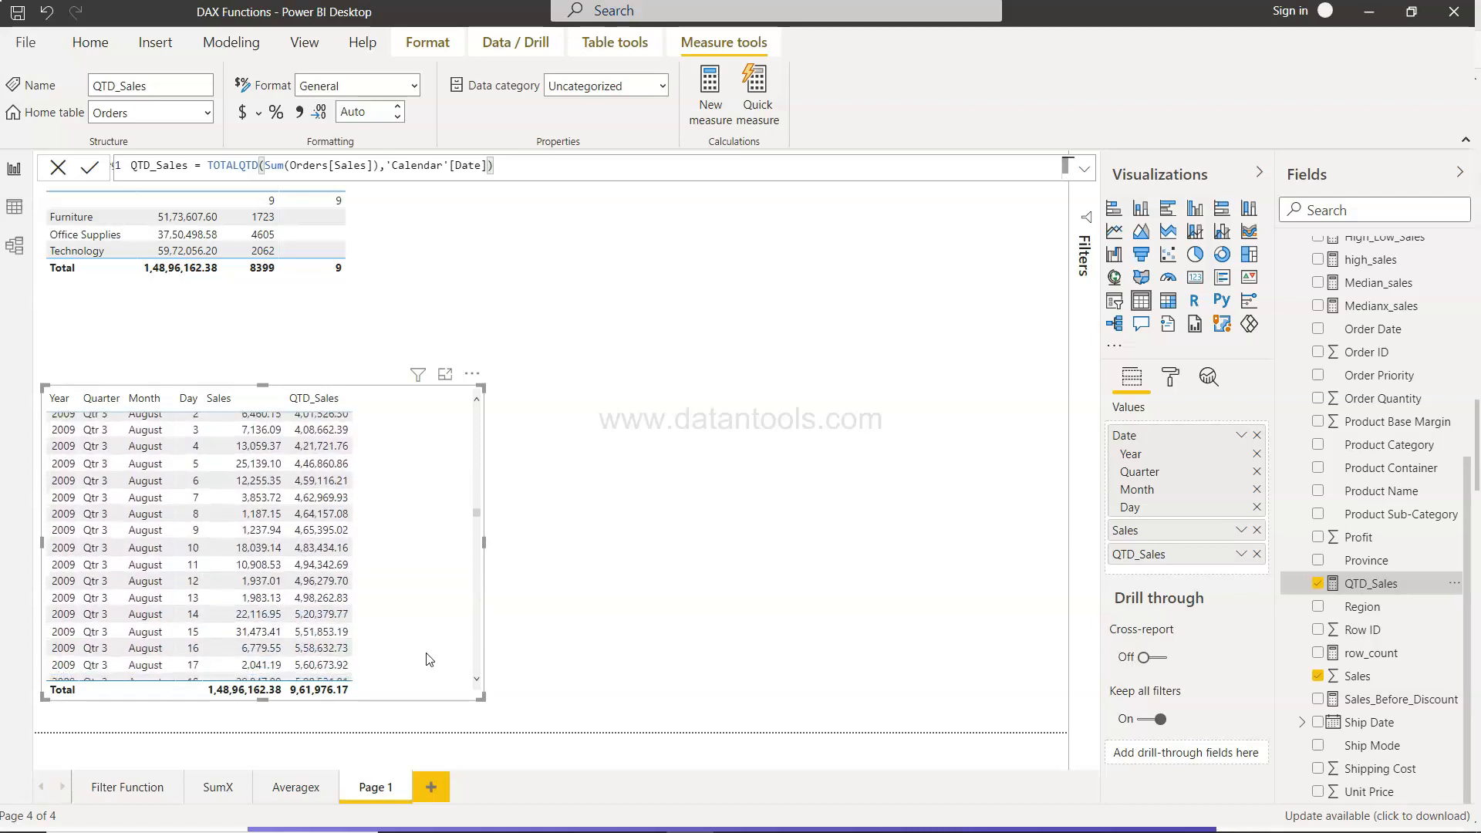
scroll("down", 3)
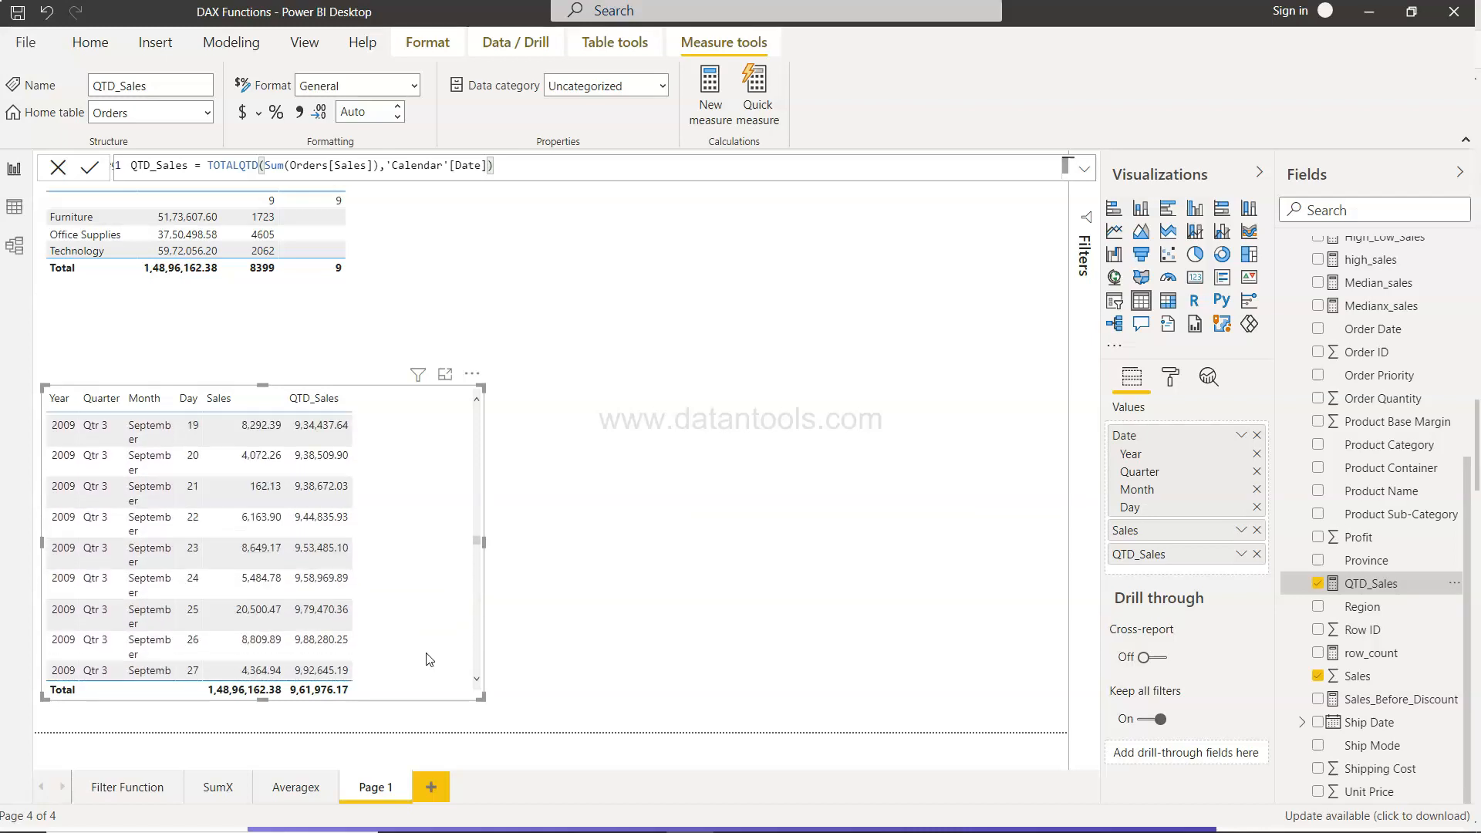
scroll("down", 3)
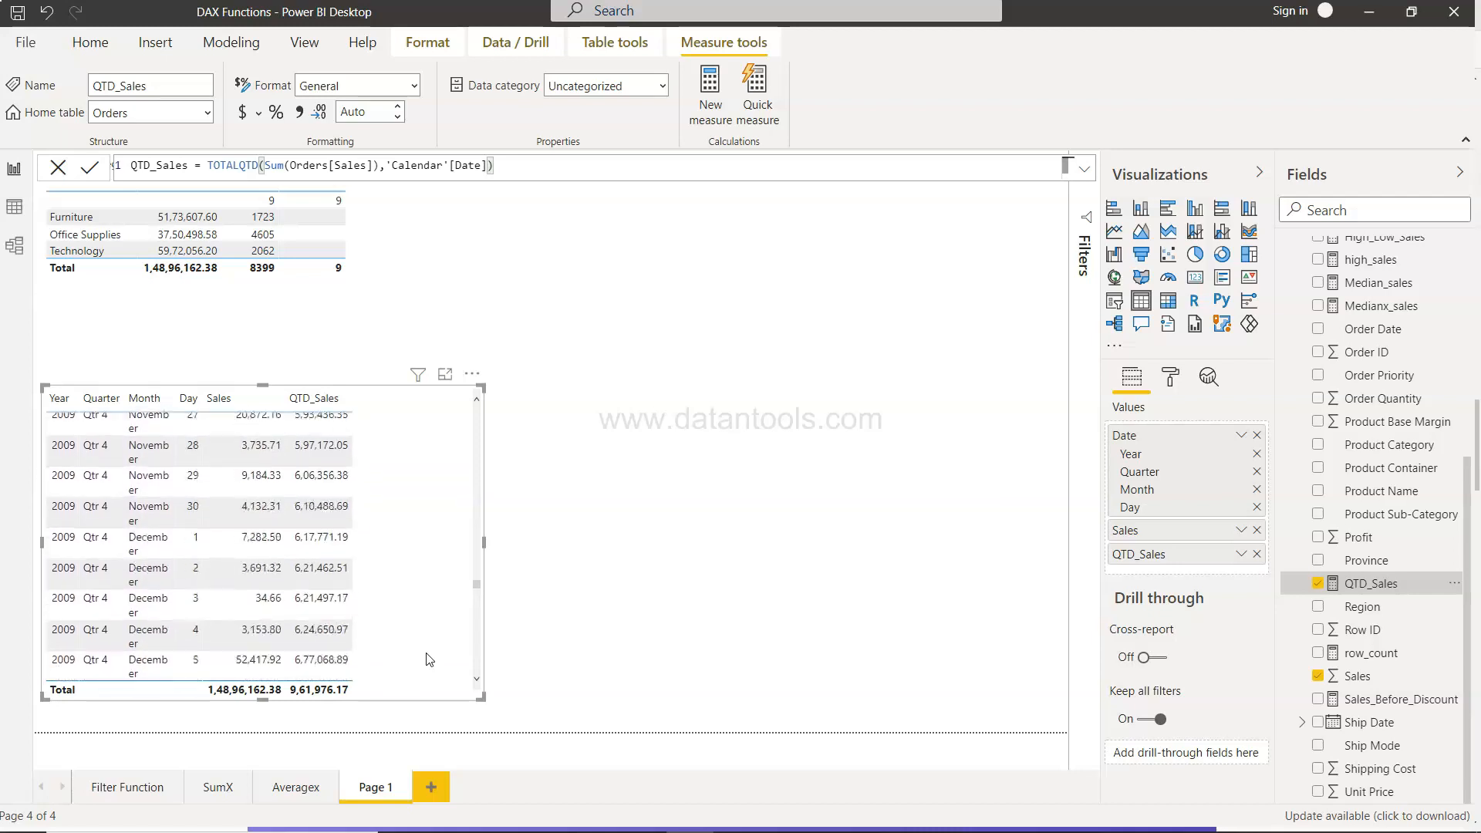
scroll("down", 3)
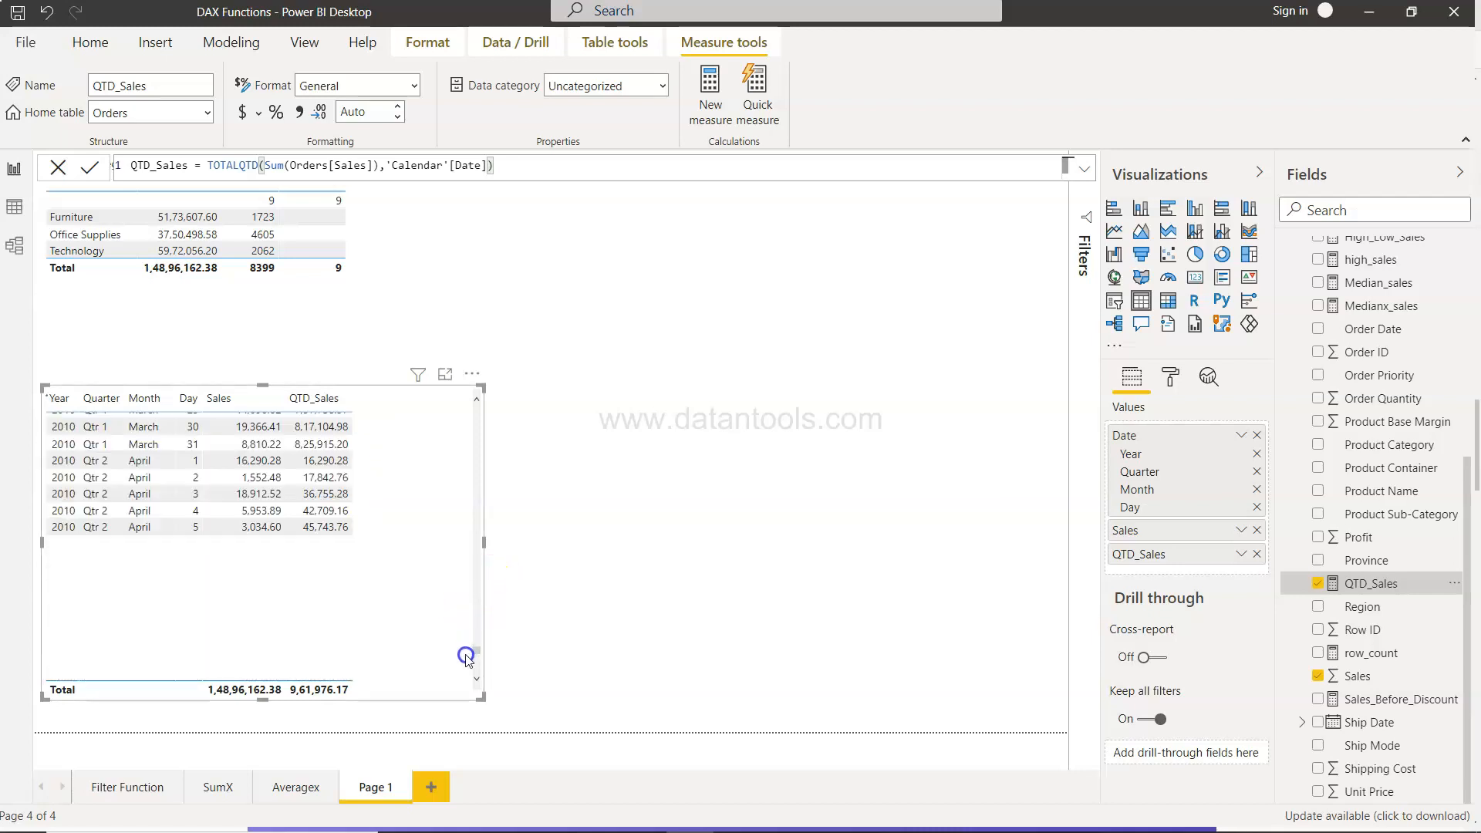
scroll("down", 3)
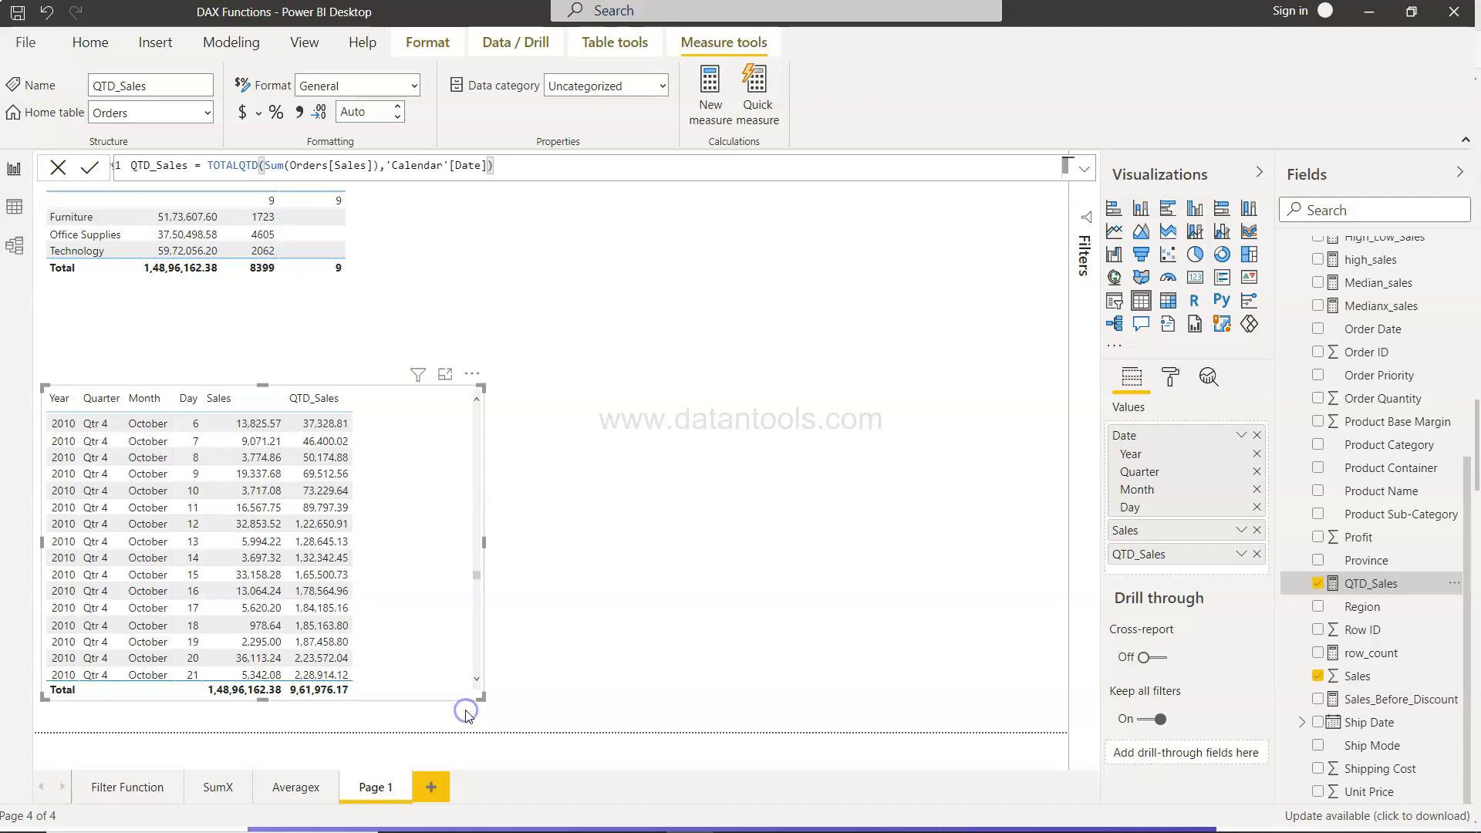
scroll("down", 3)
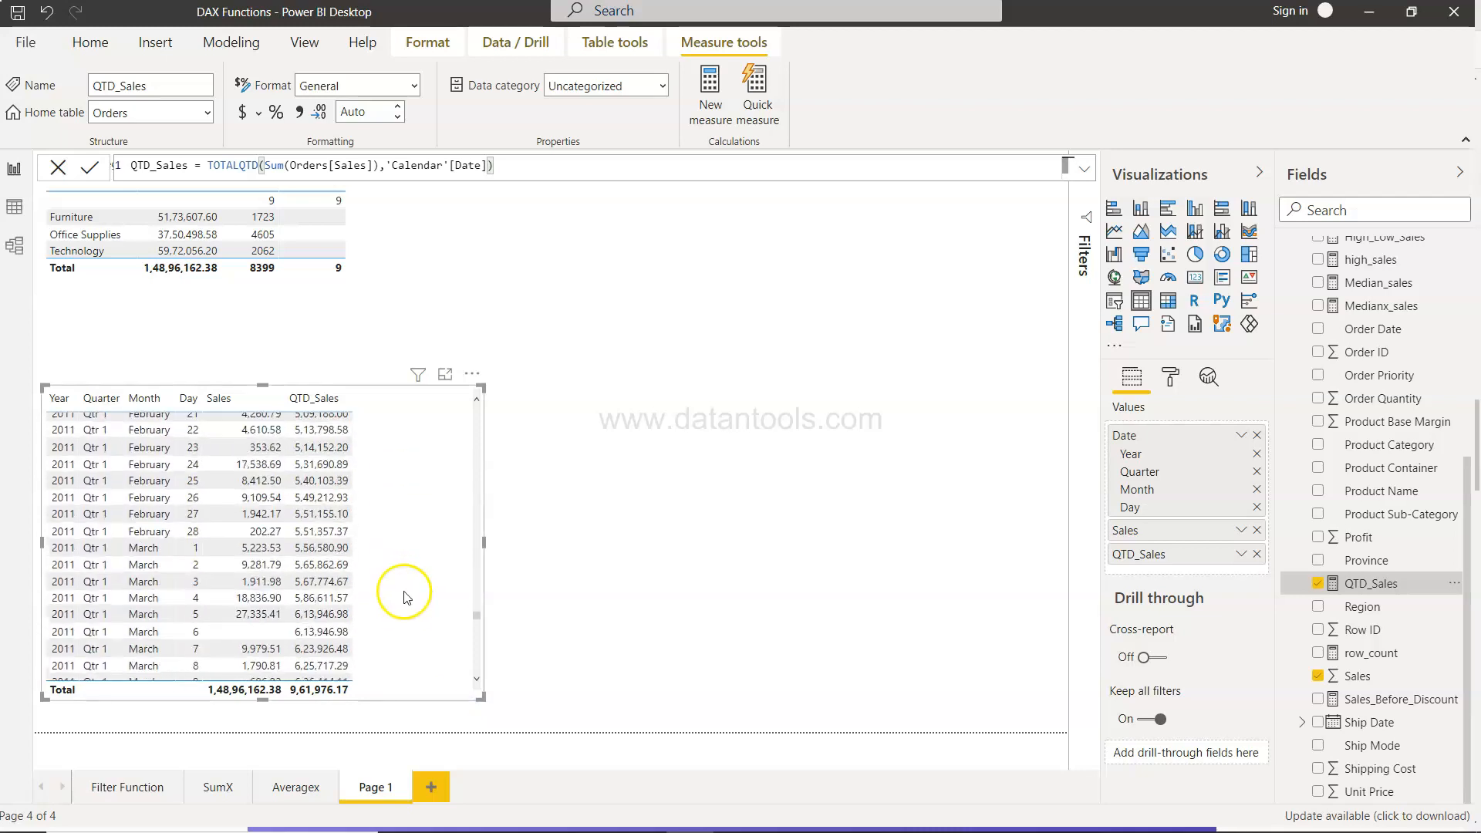
scroll("down", 3)
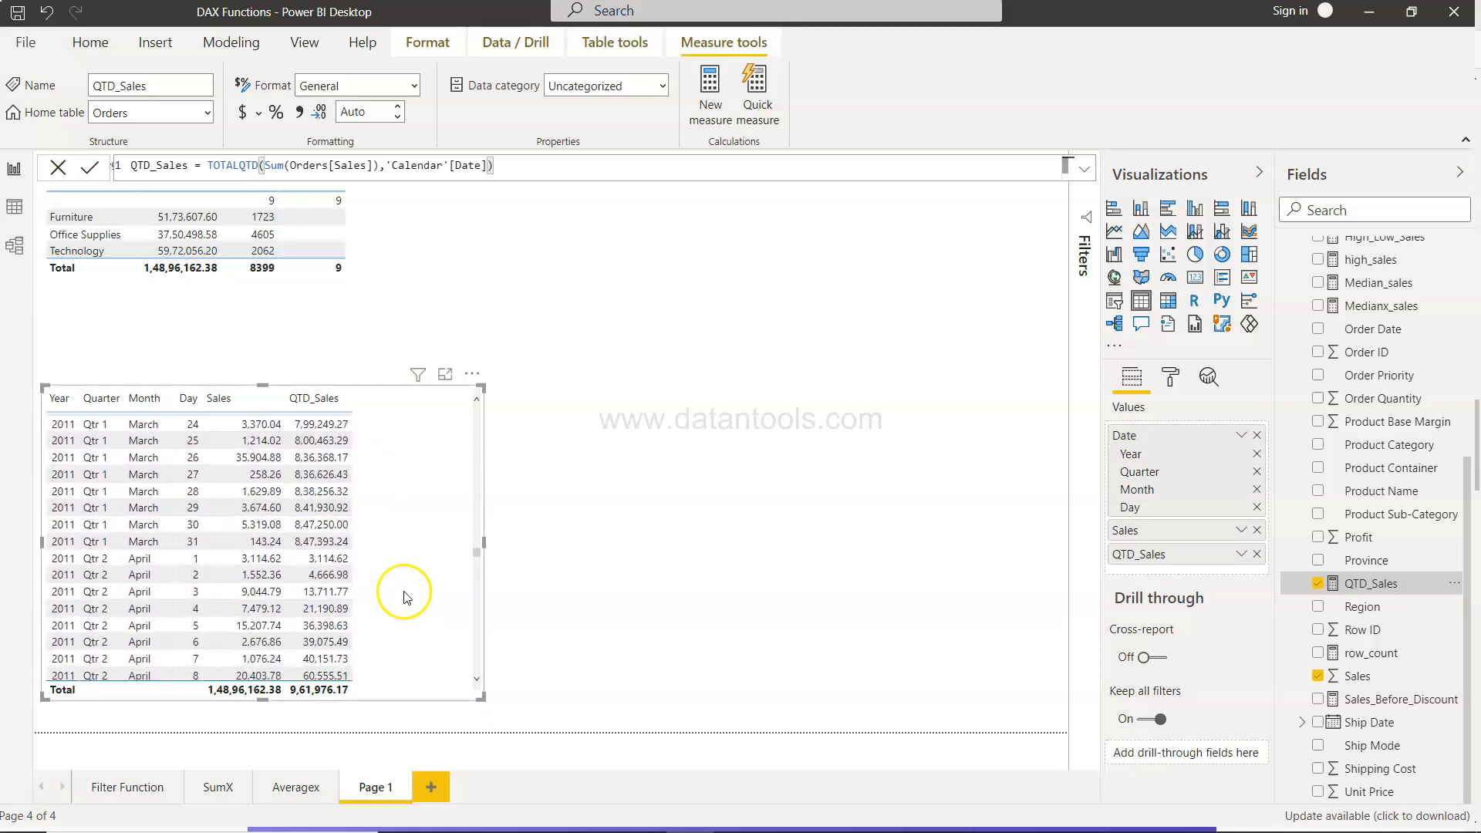